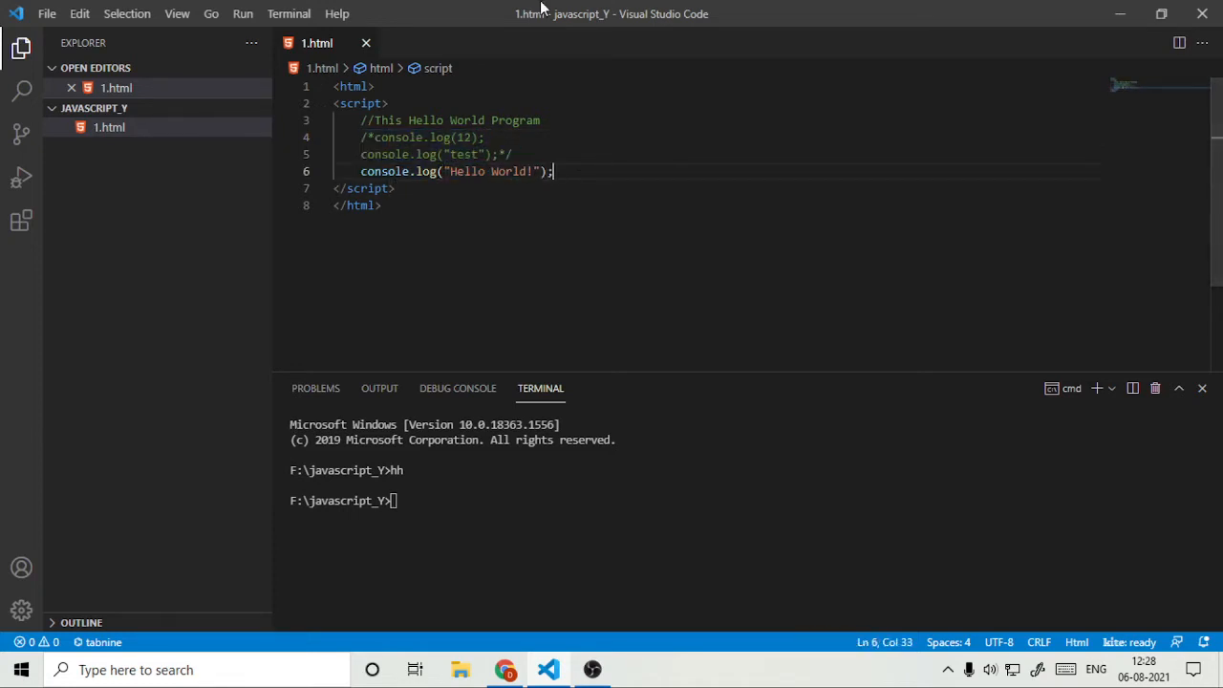
Add a 'var a;' declaration on a new line above console.log.
key("Enter")
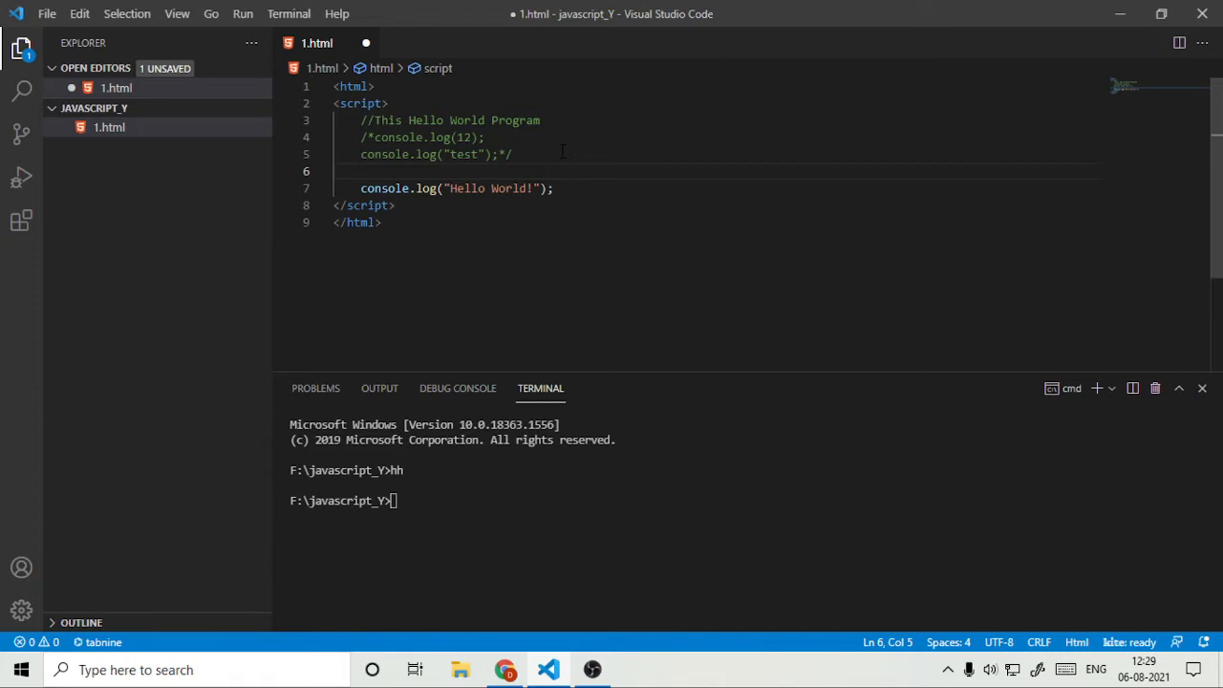
type("var a")
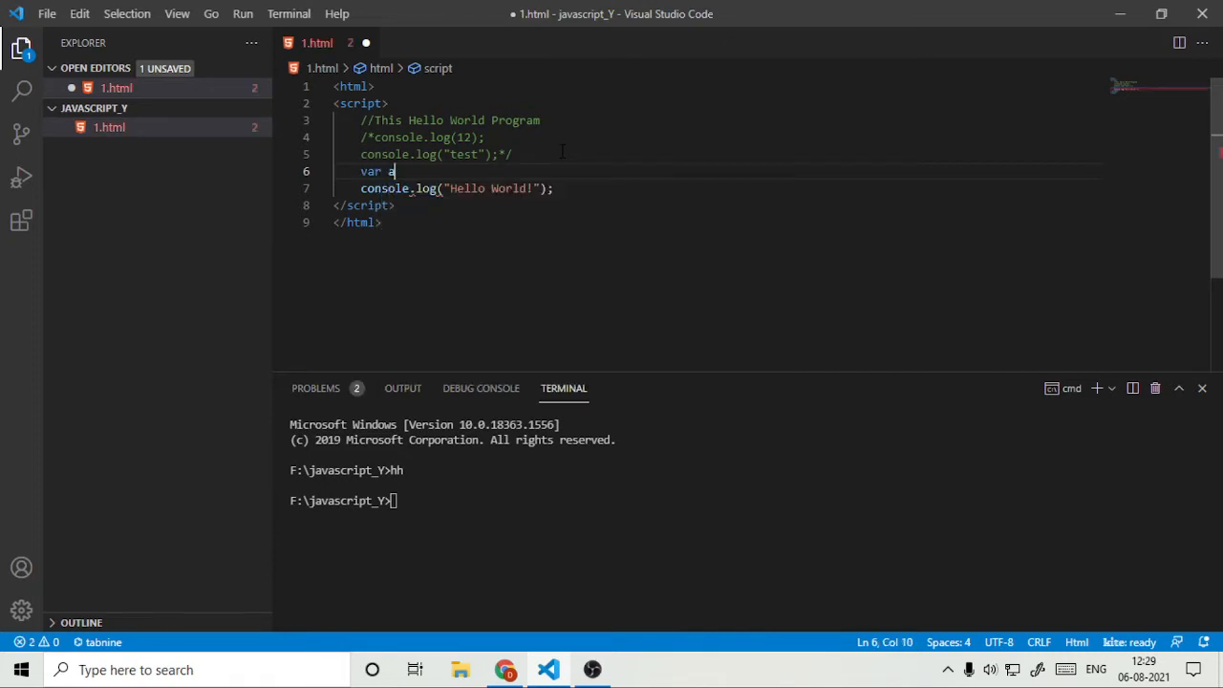
type(";")
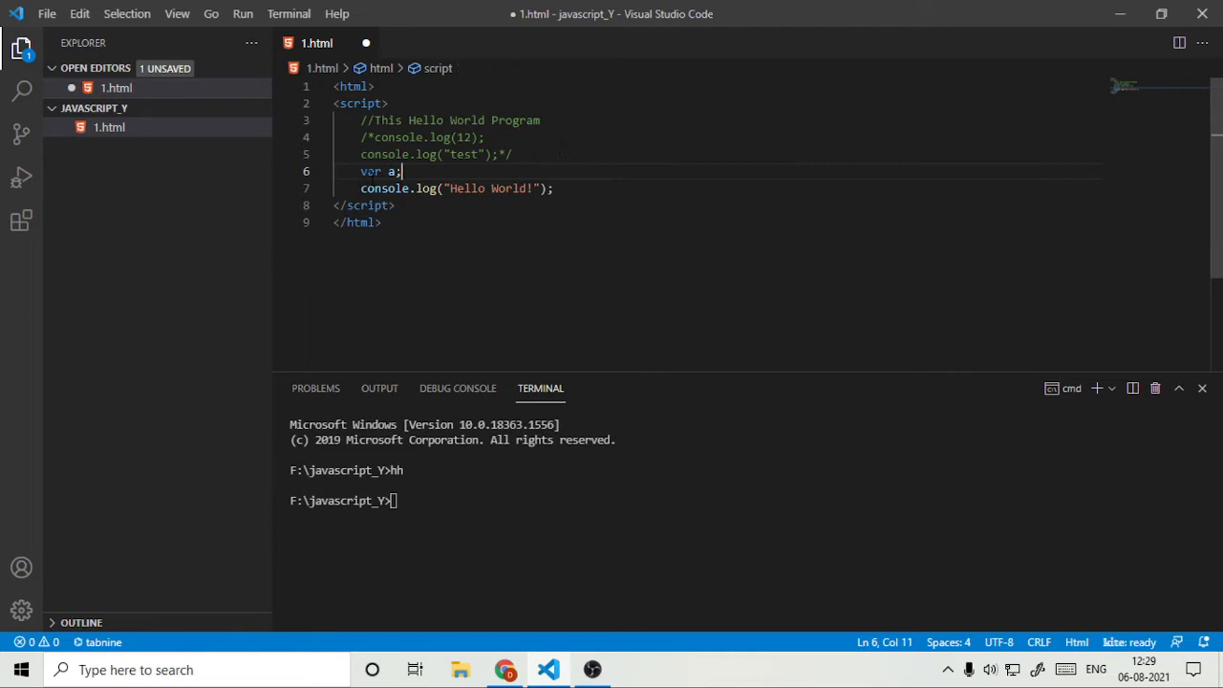
Assign a="Data", log a instead of Hello World, and save 1.html.
double_click(371, 171)
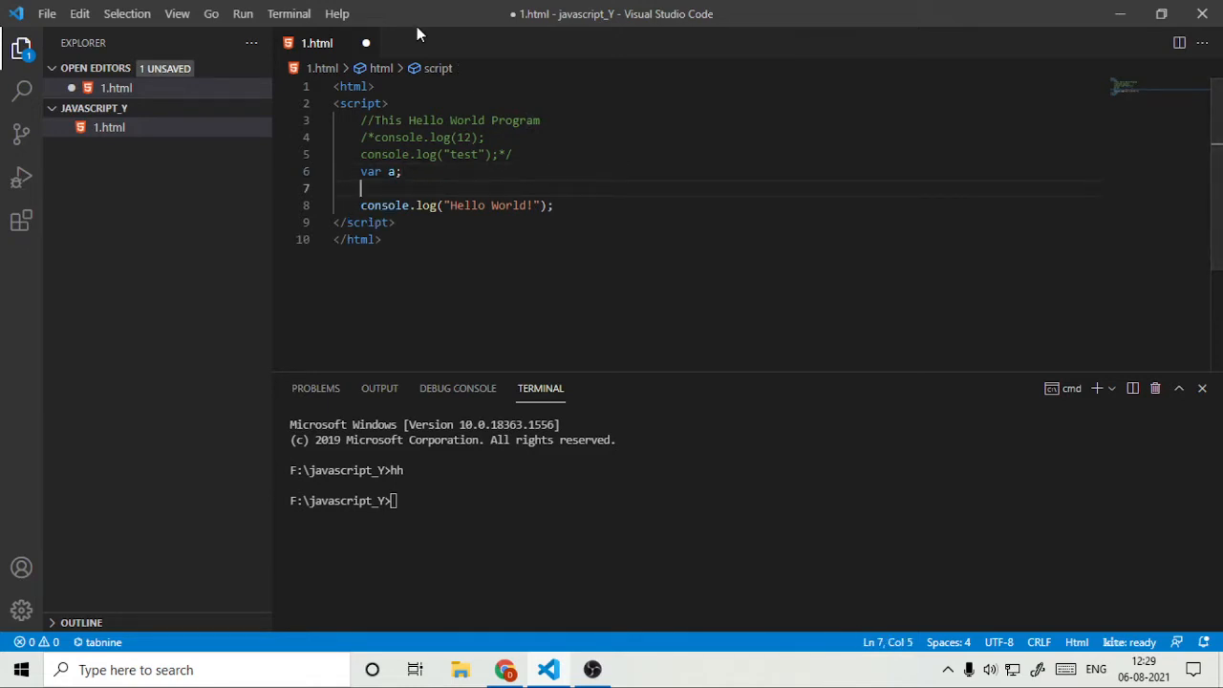
type("a=")
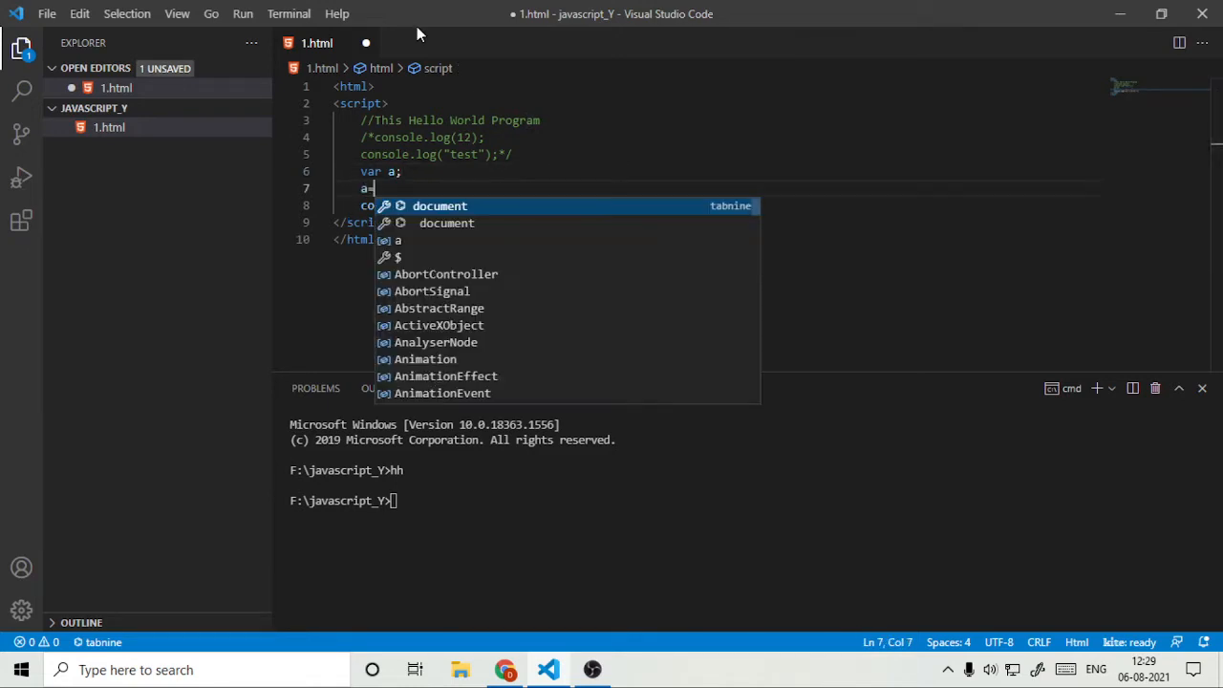
type("\"\"")
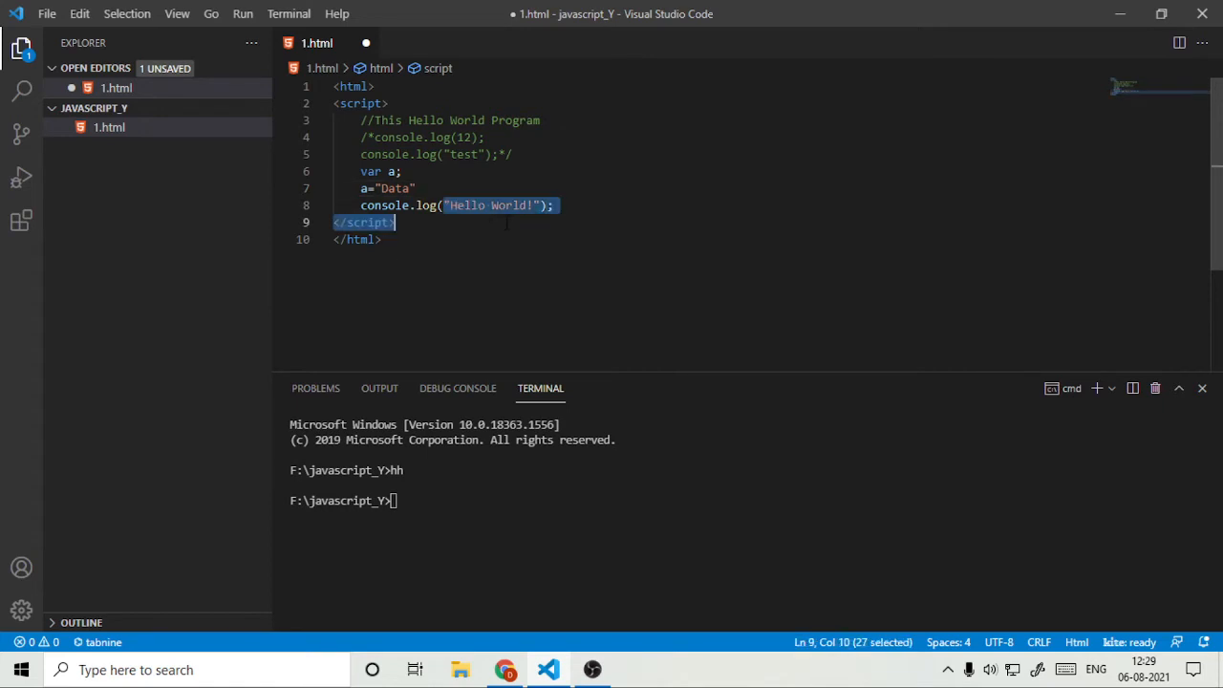
type("a")
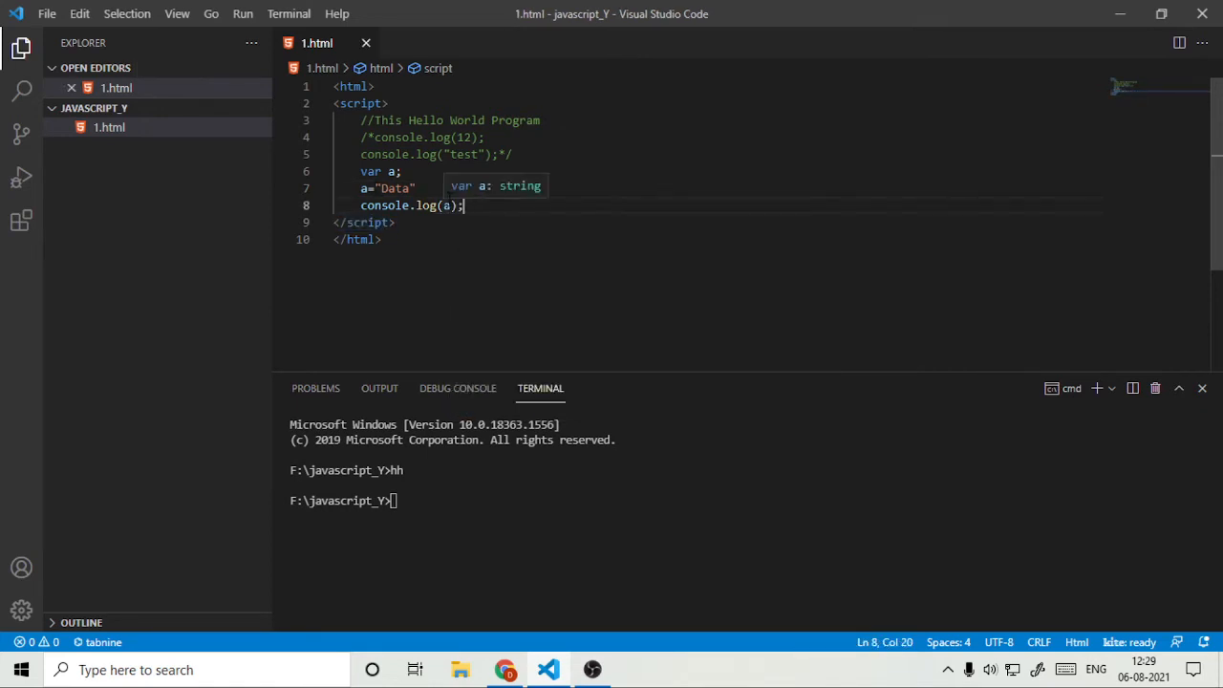
key("alt+tab")
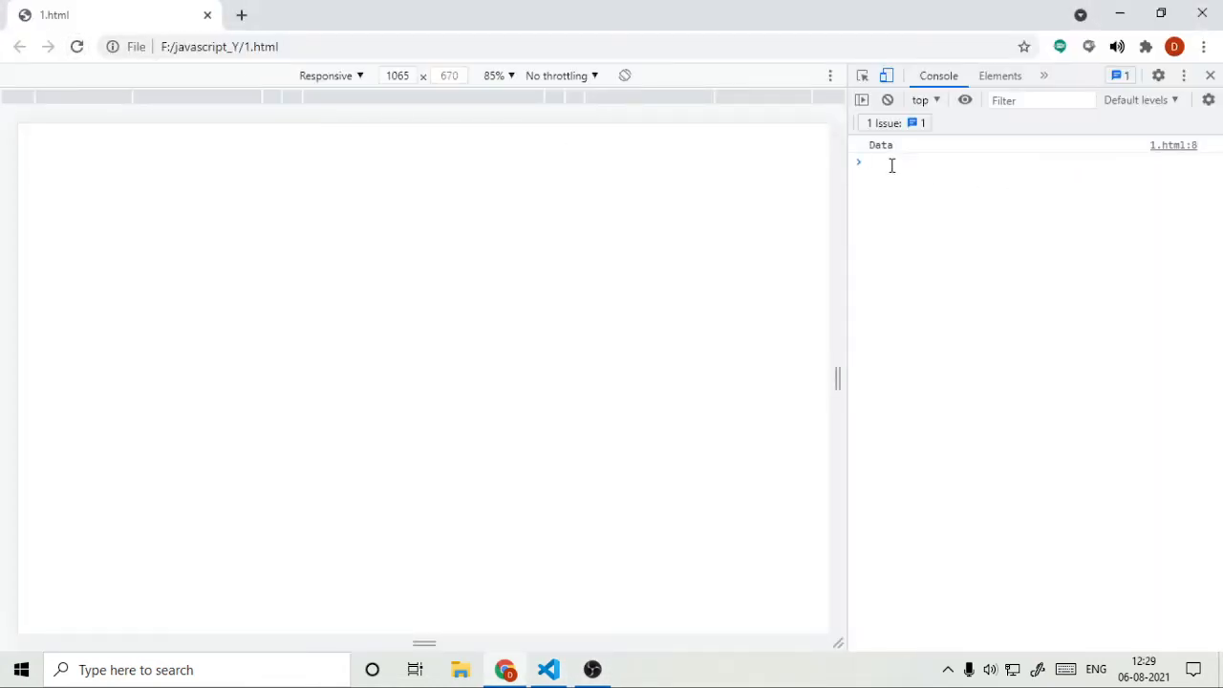
Replace "Data" with 1 and reload 1.html in Chrome to rerun the script.
left_click(547, 669)
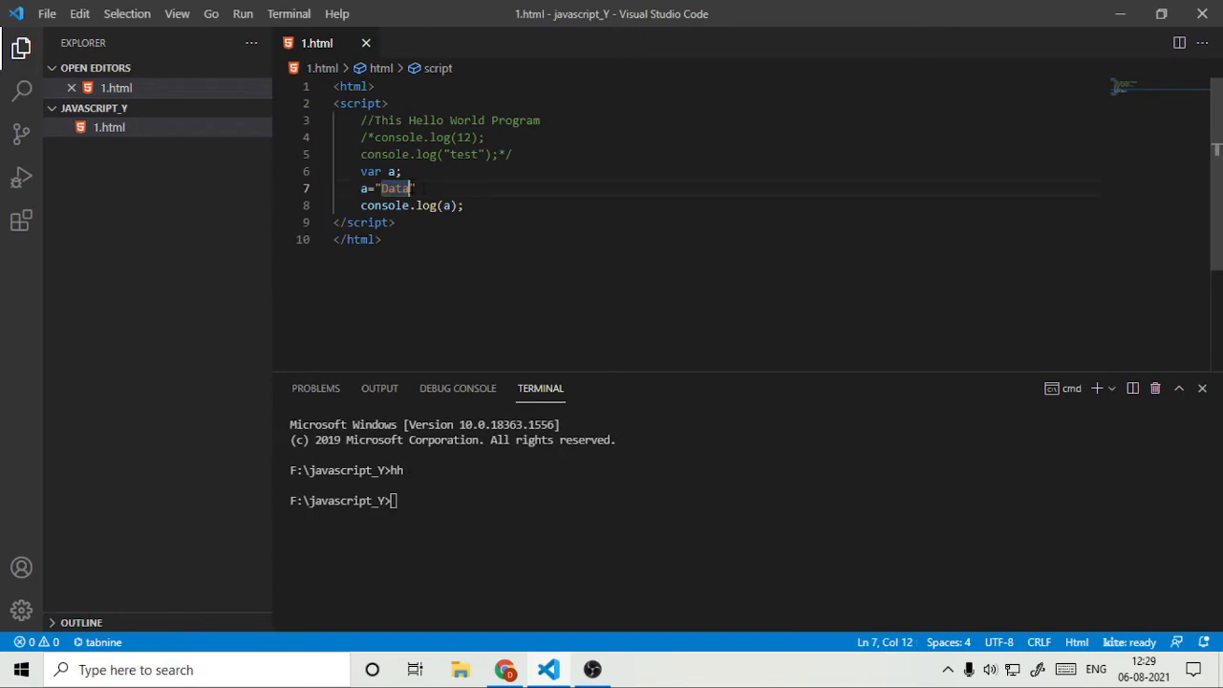
type("1")
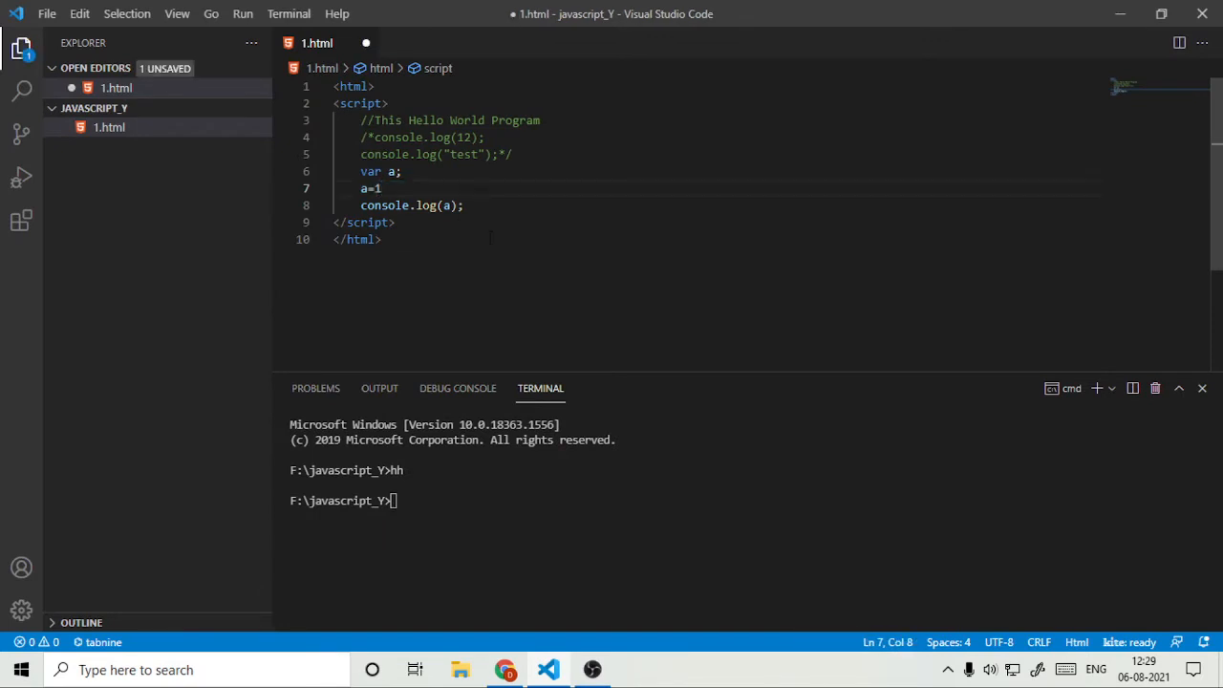
left_click(505, 669)
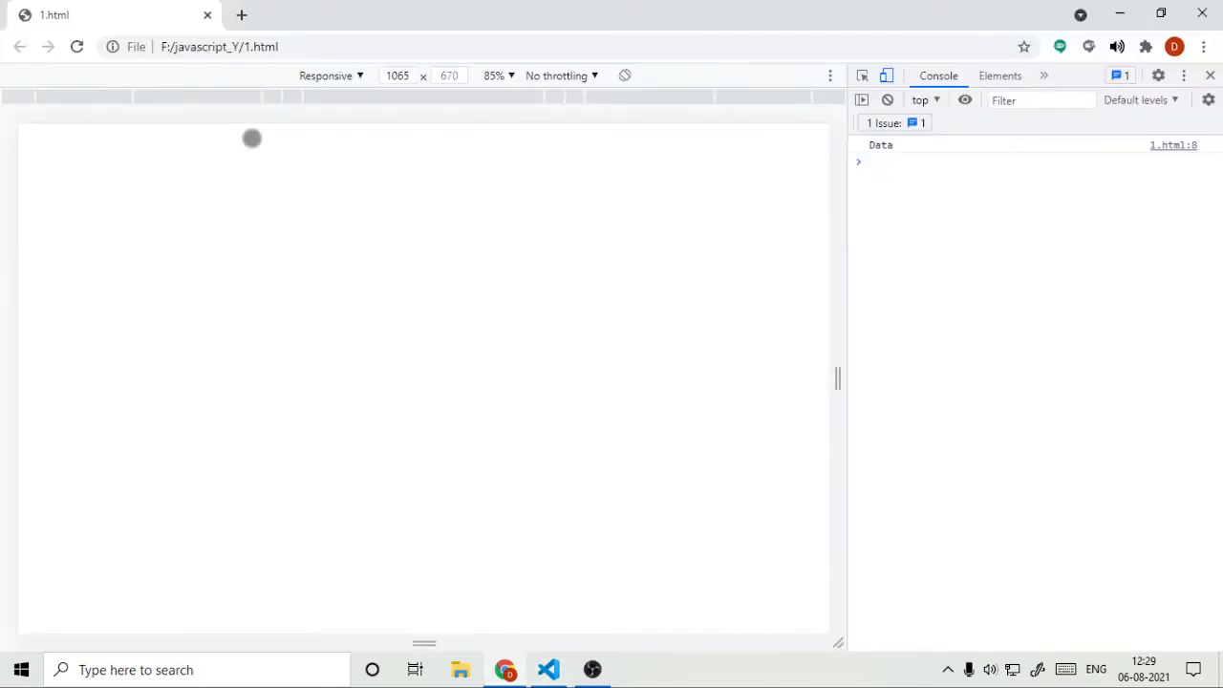
left_click(76, 46)
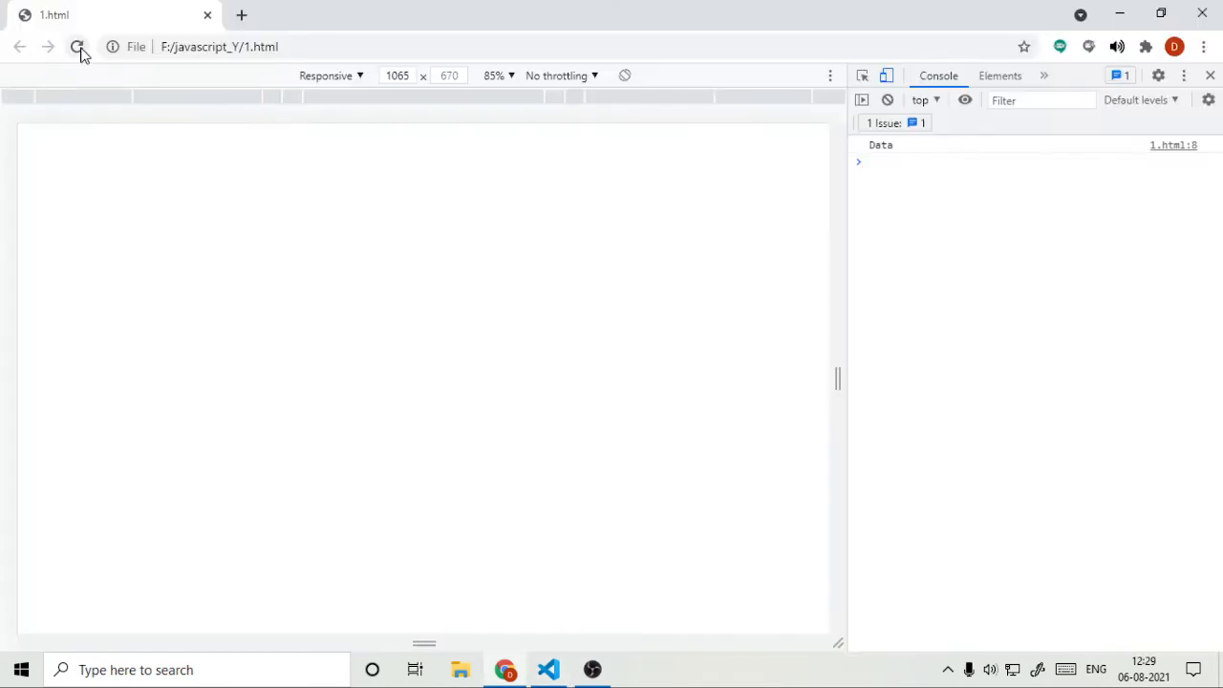
left_click(548, 669)
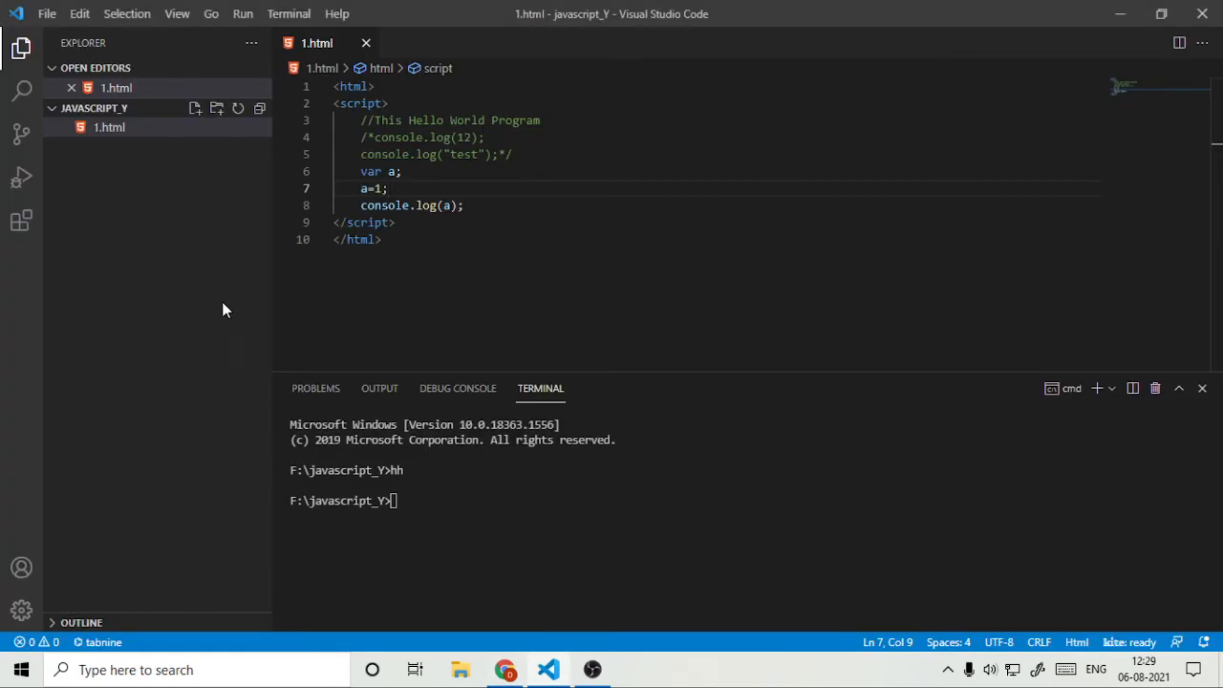
Delete the a=1; line, keeping only 'var a;', and check Chrome's console shows undefined.
left_click(387, 188)
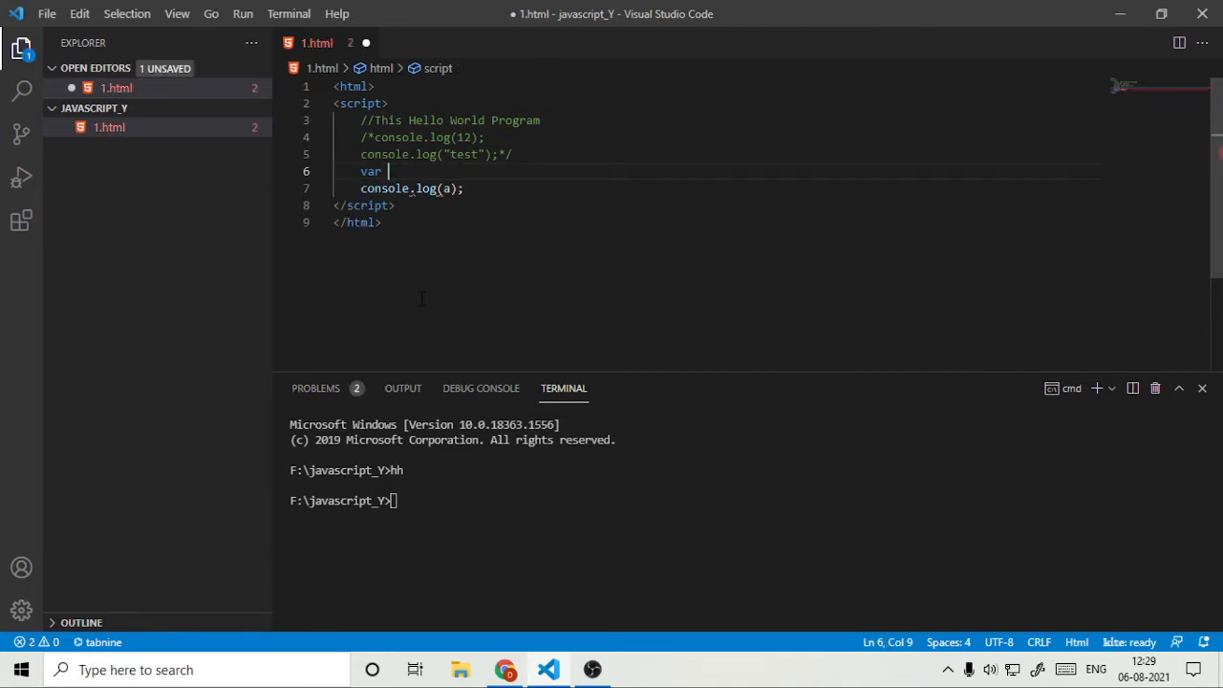
type("a;")
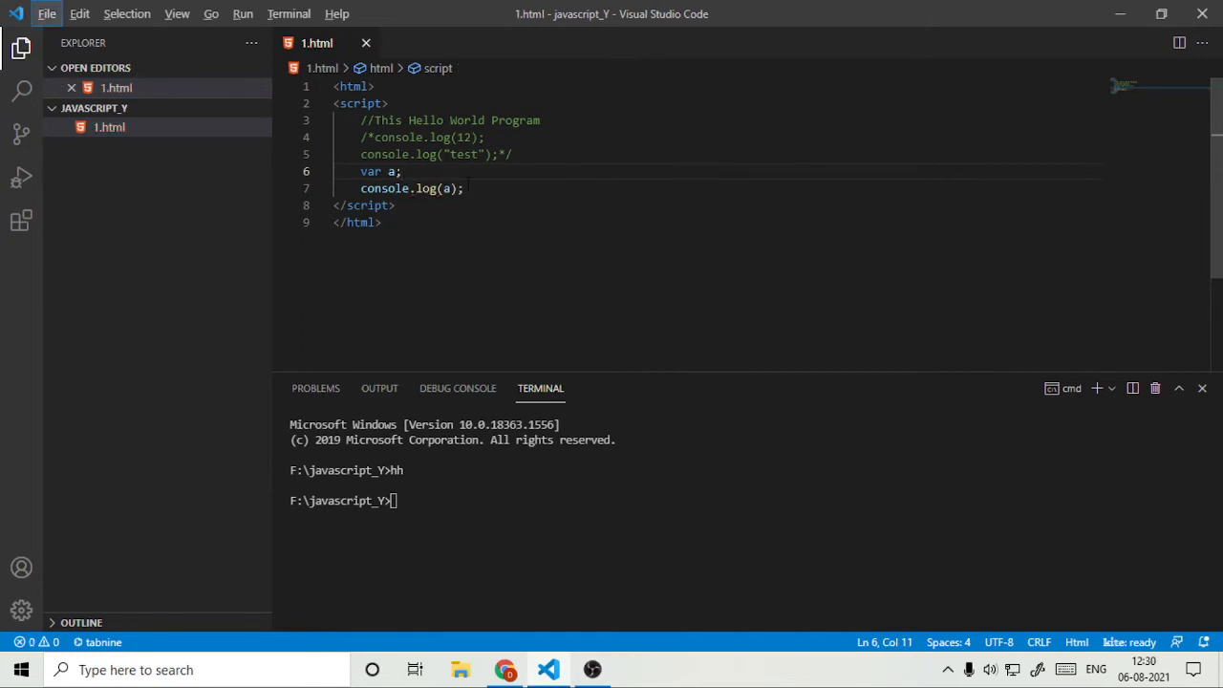
left_click(504, 668)
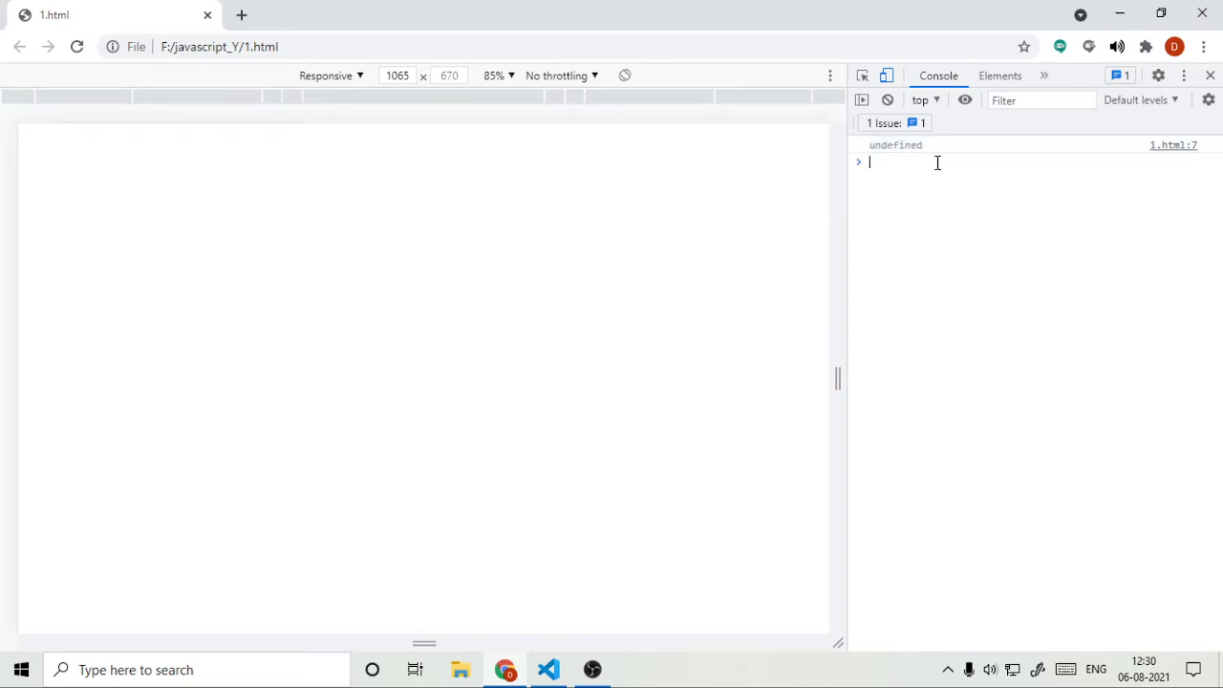
left_click(547, 669)
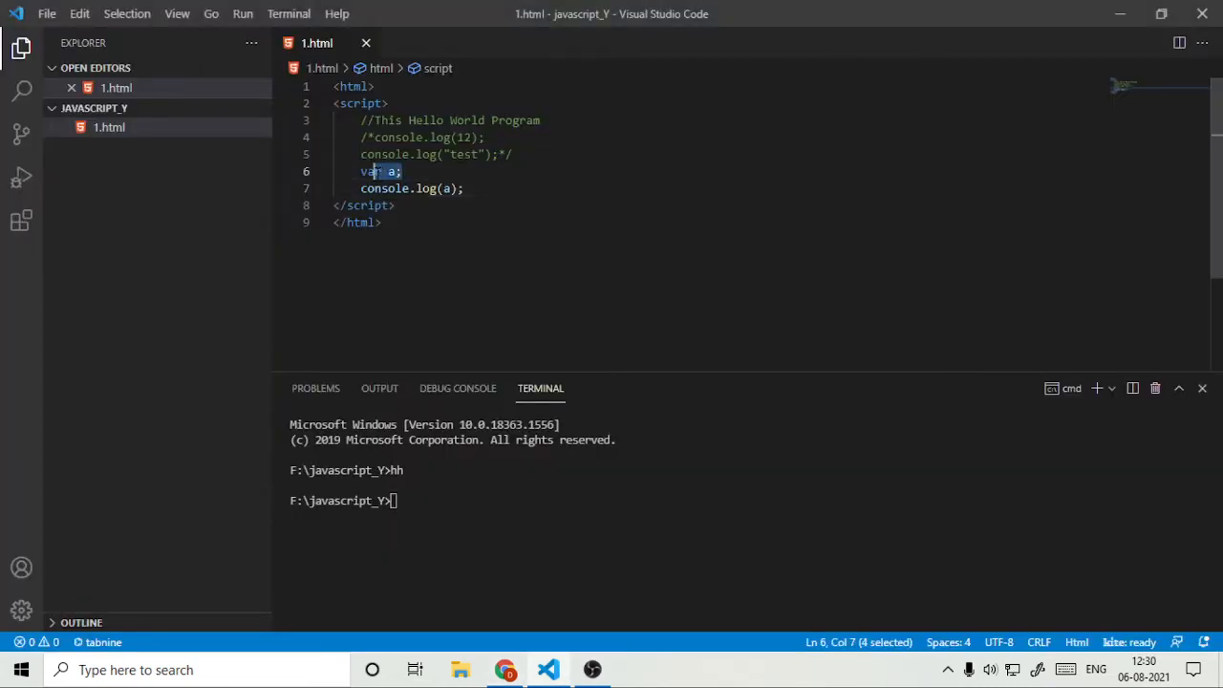
key("Enter")
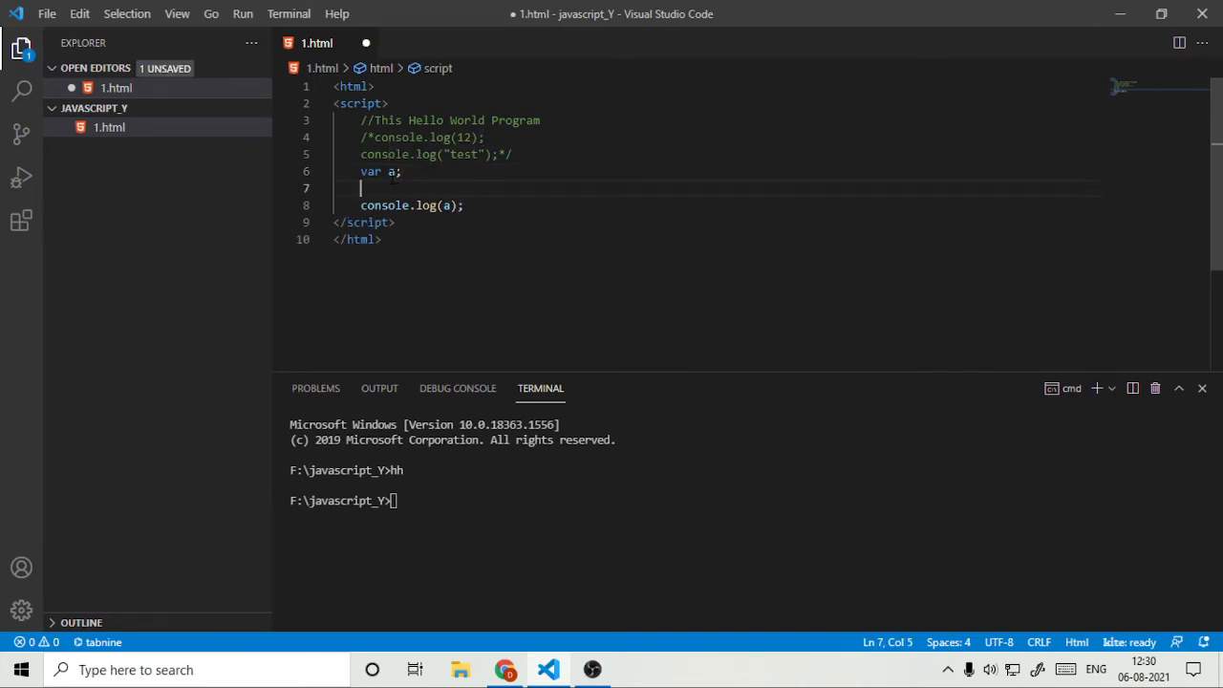
type("a=1;")
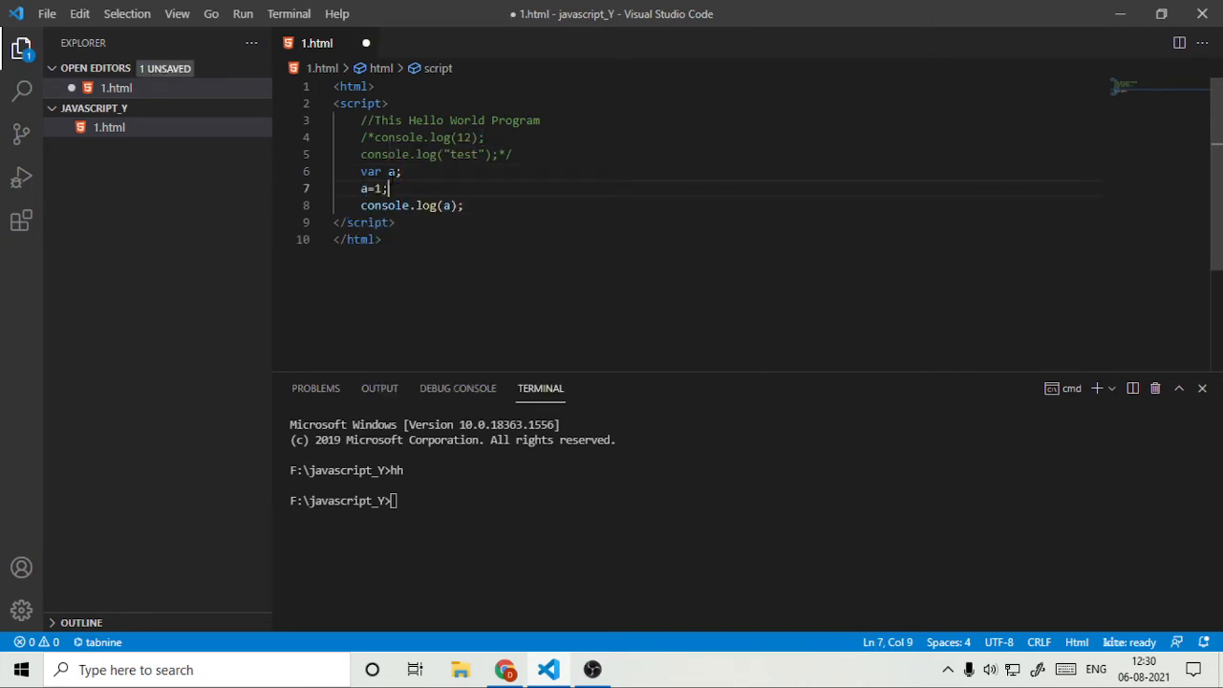
type("b")
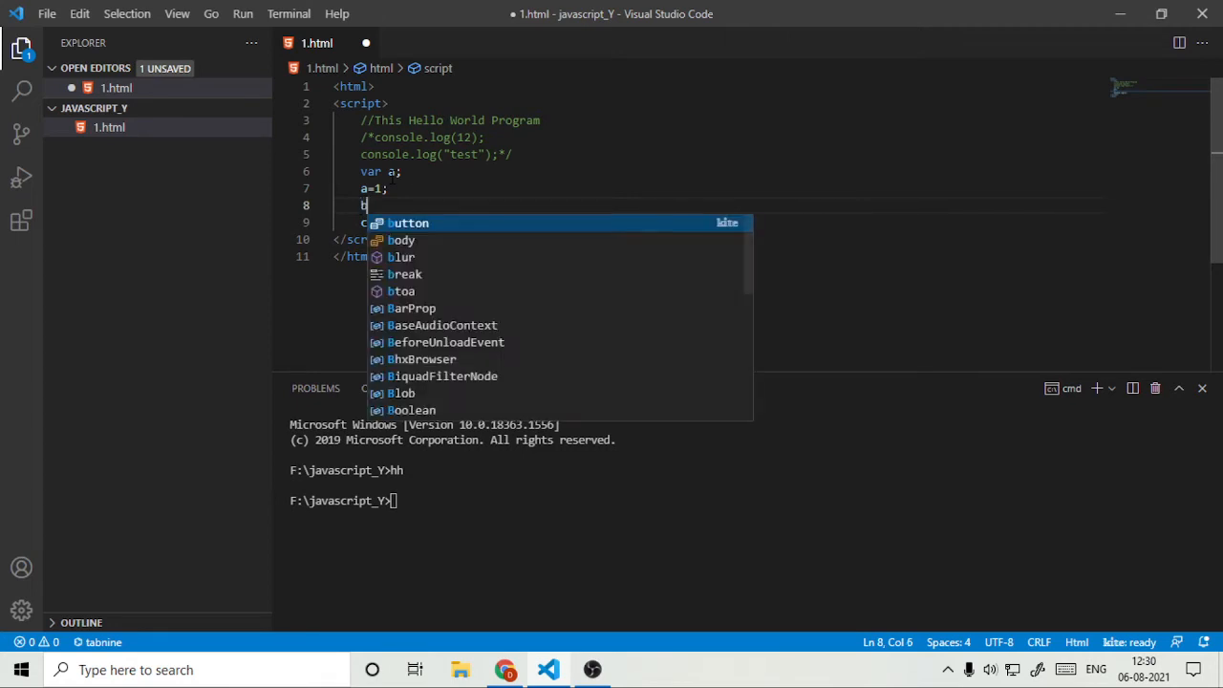
type("b=a;")
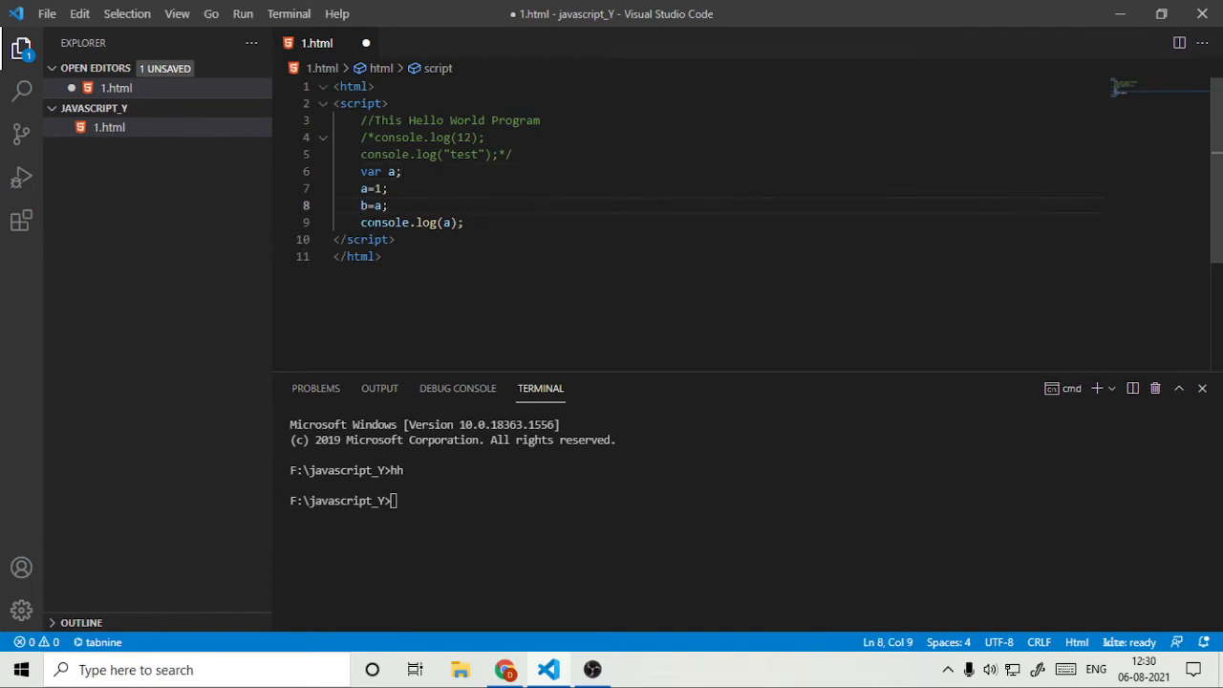
key("Enter")
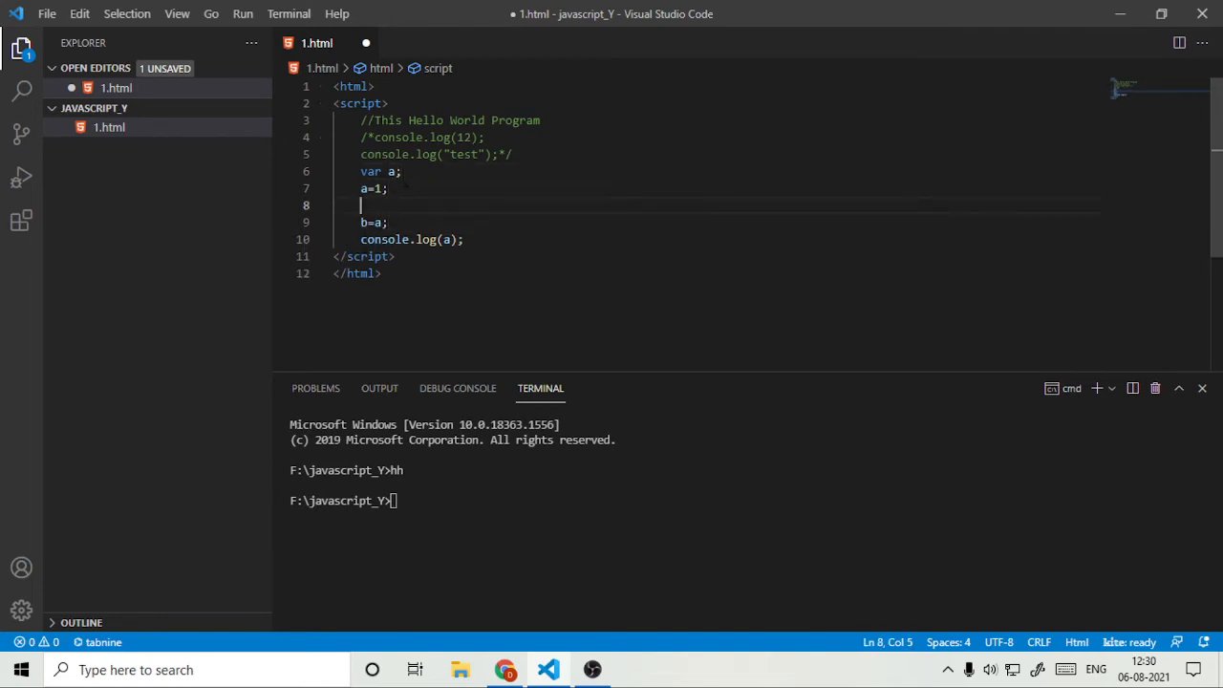
type("var b;")
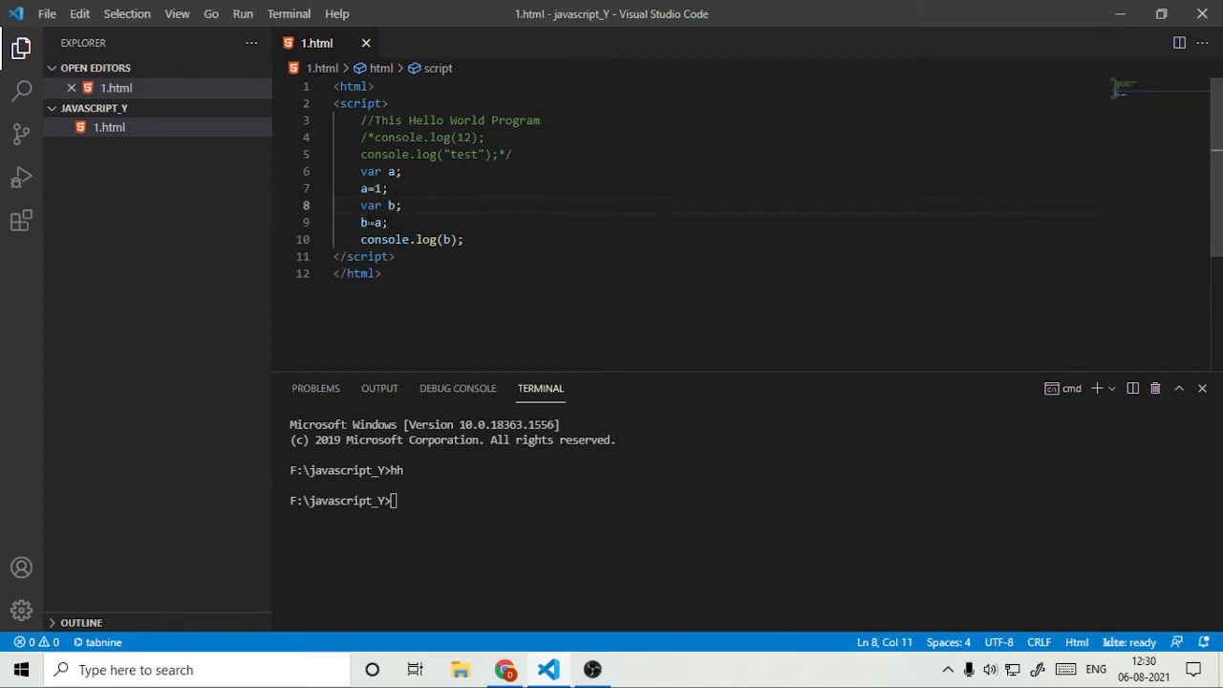
left_click(388, 222)
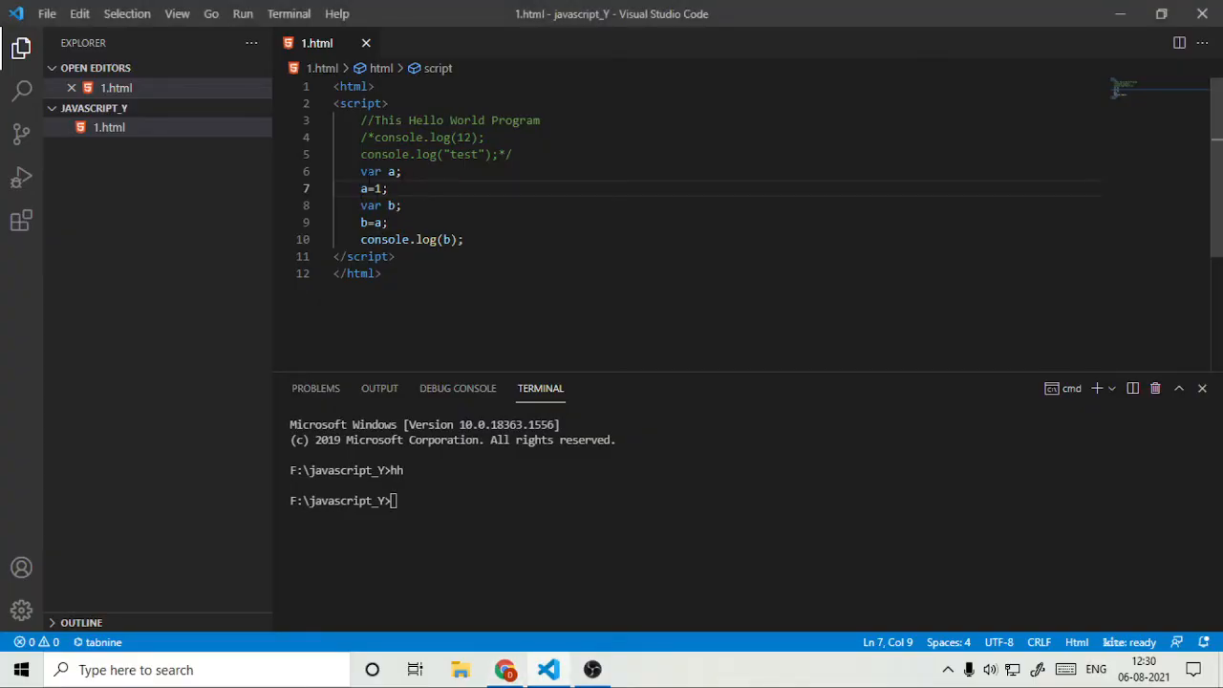
double_click(375, 222)
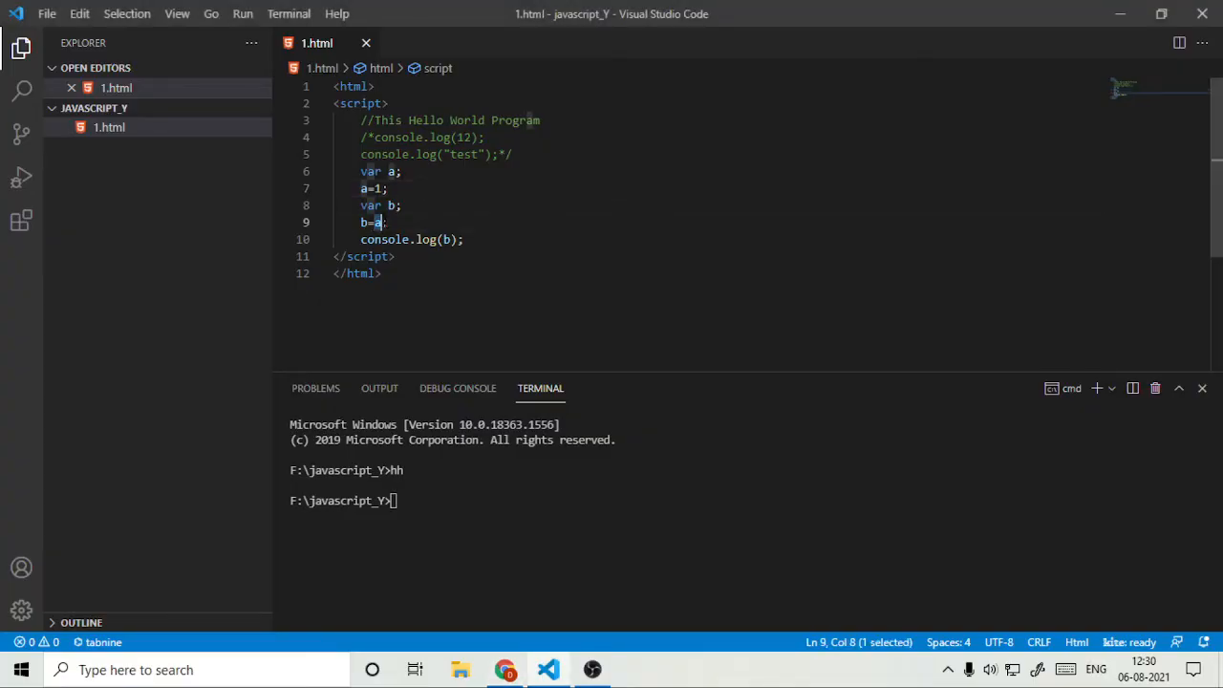
type("\"a")
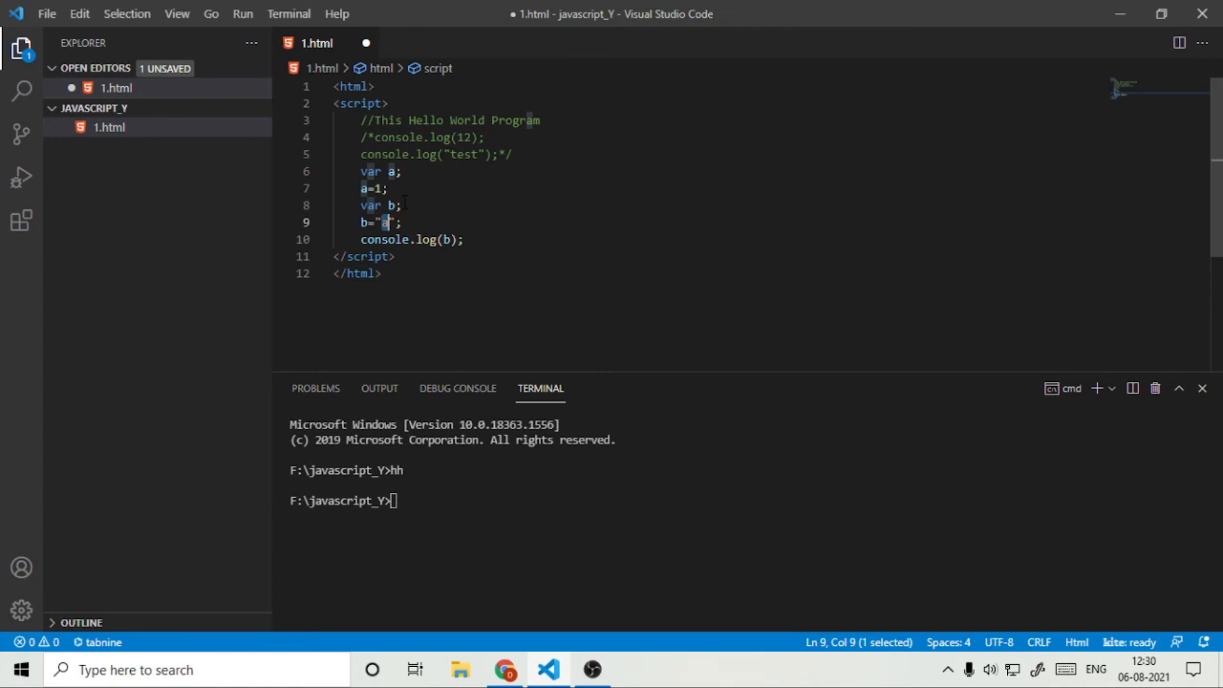
key("ctrl+s")
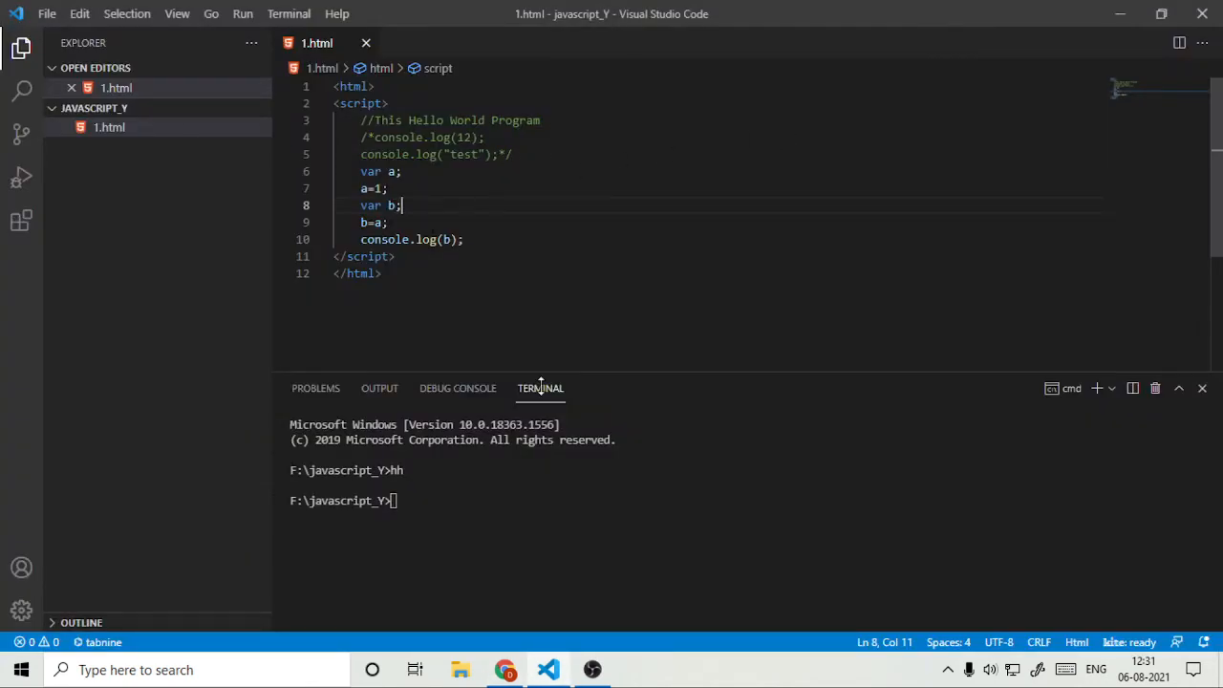
Rewrite line 8 as var b="Hello"; and reload Chrome to see Hello logged.
left_click(387, 188)
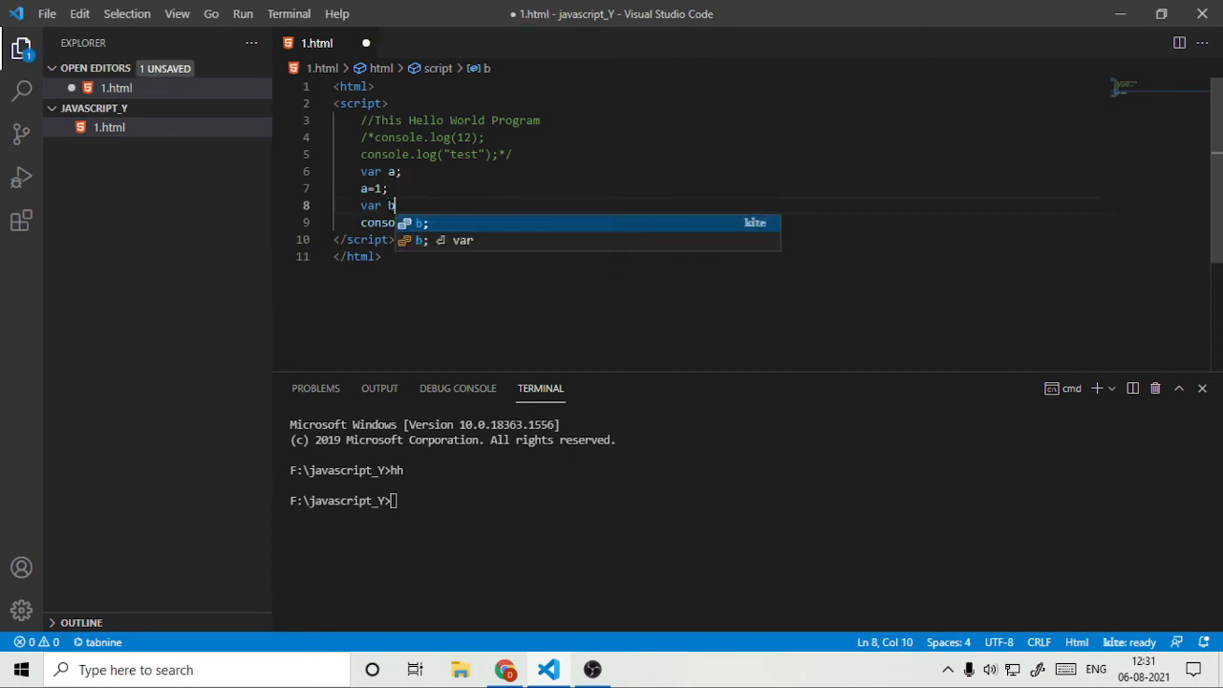
type("=;")
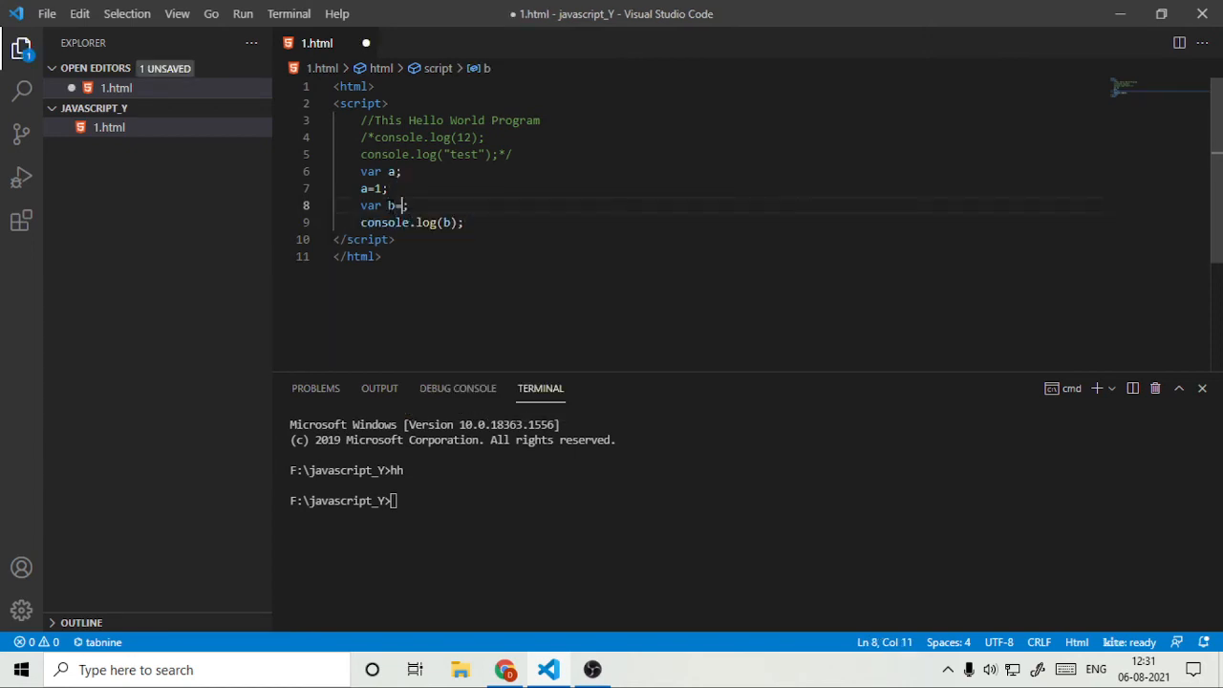
type("a")
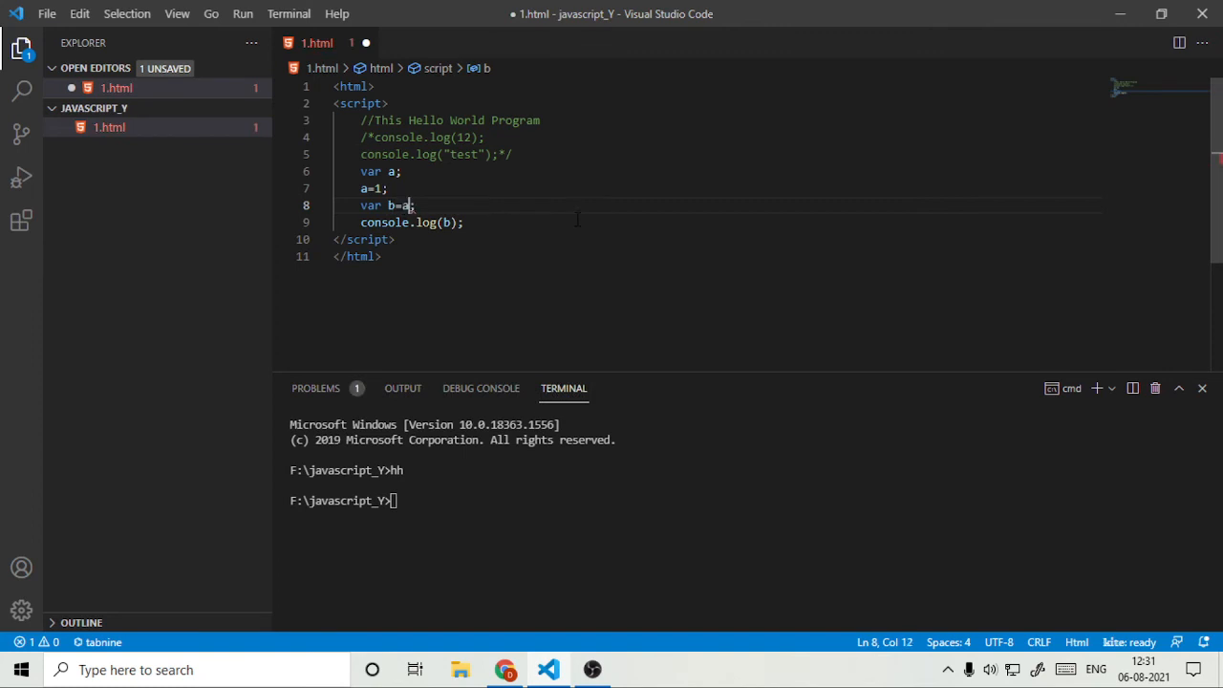
type("10")
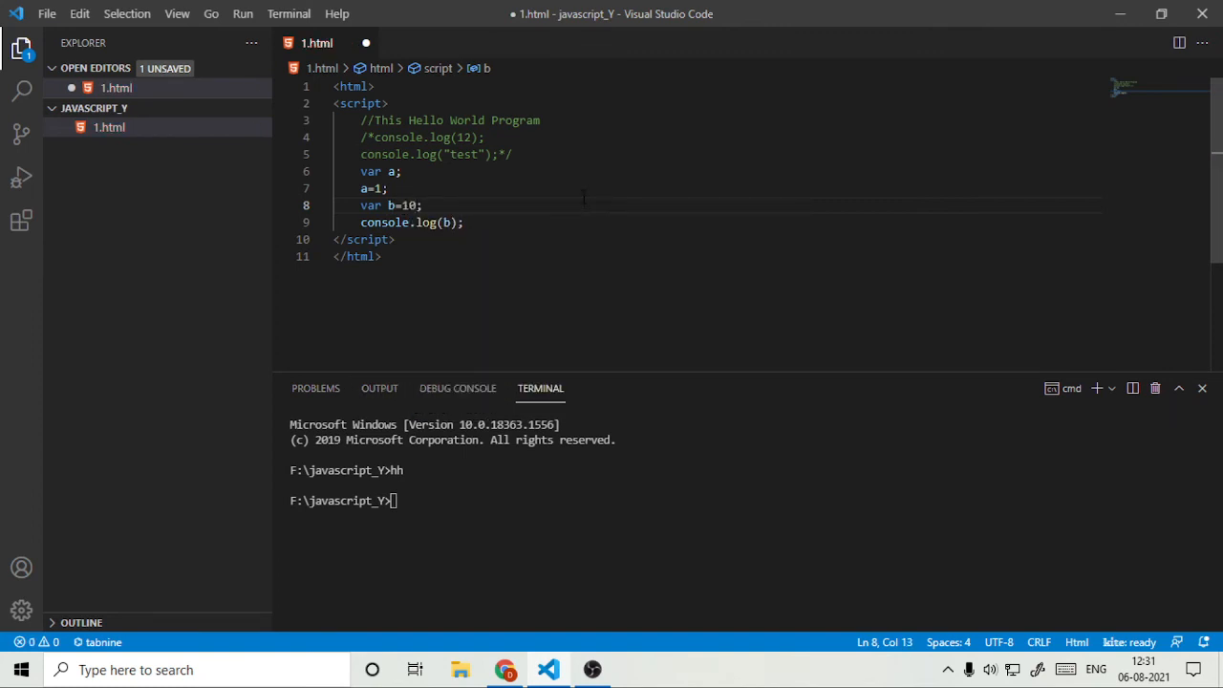
double_click(407, 205)
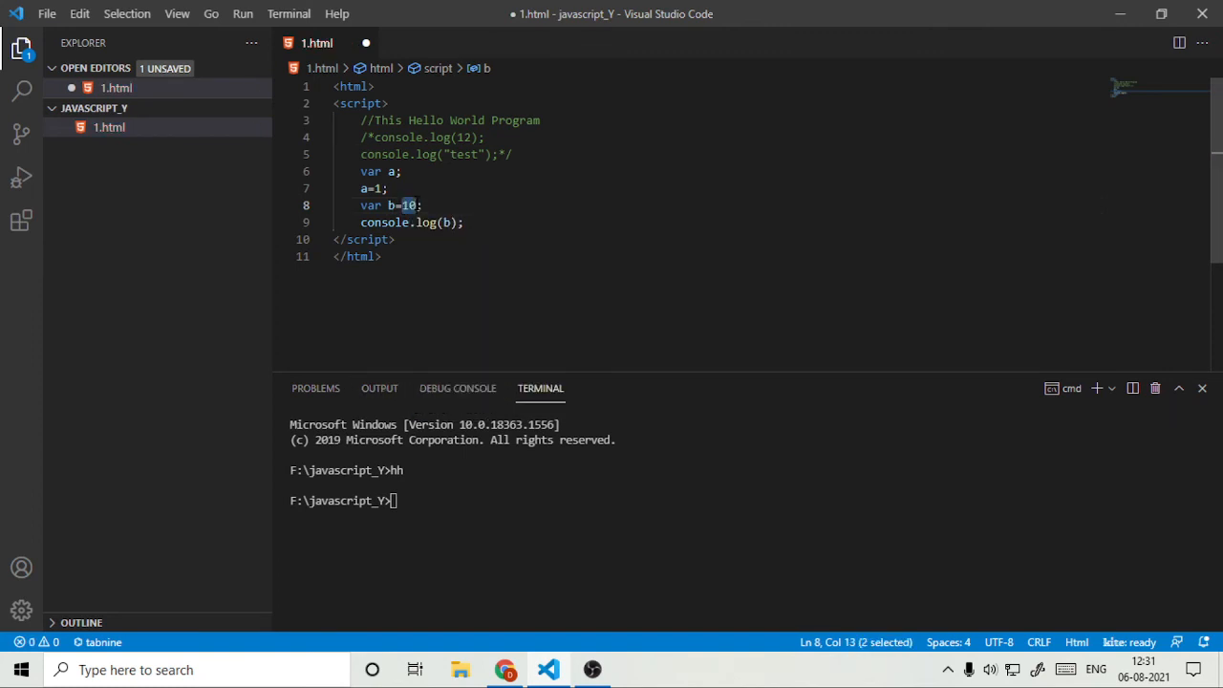
type("\"H\"")
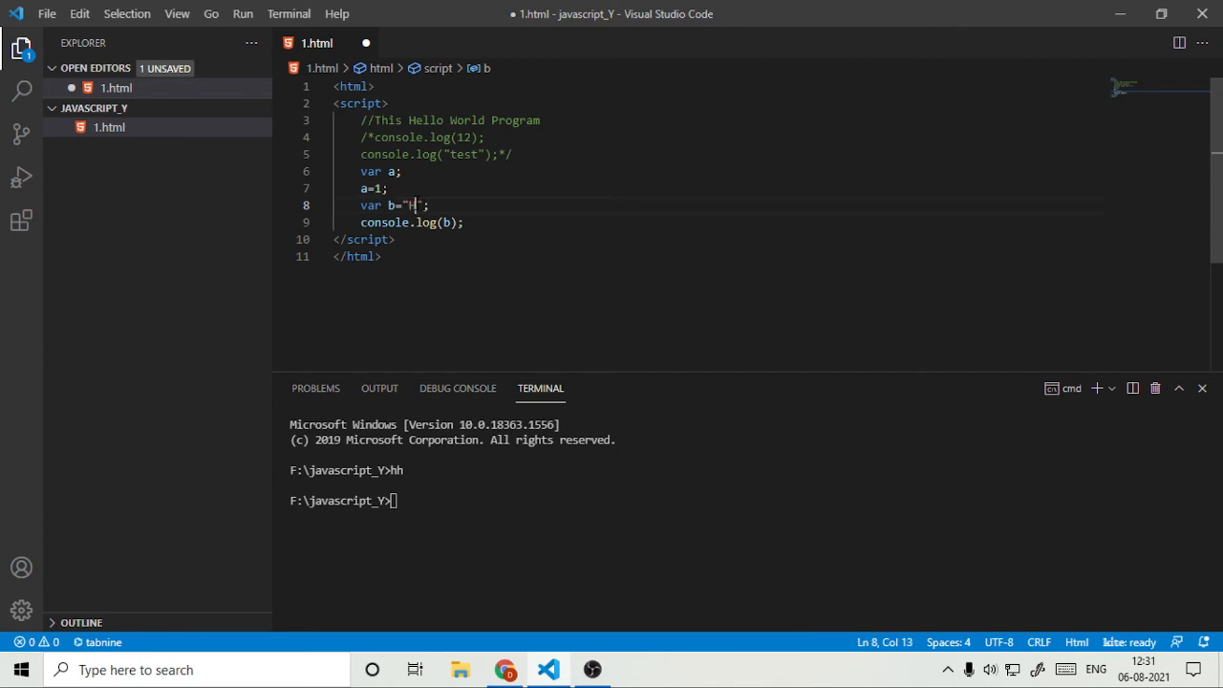
type("ello")
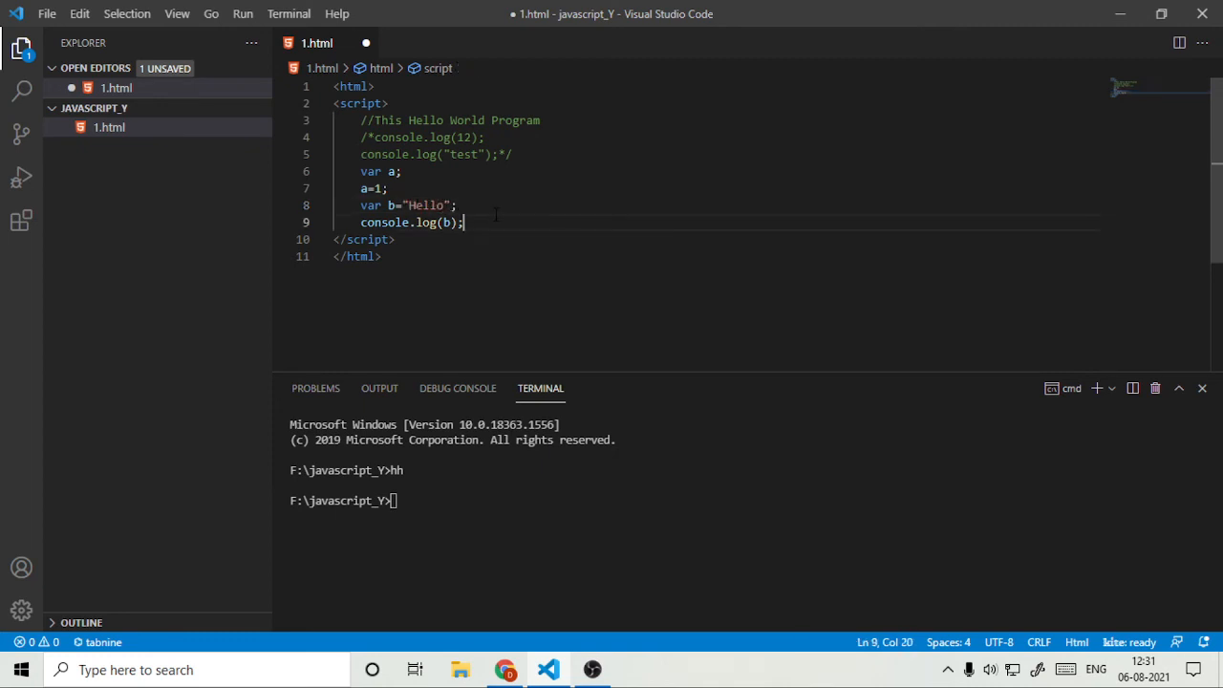
double_click(370, 205)
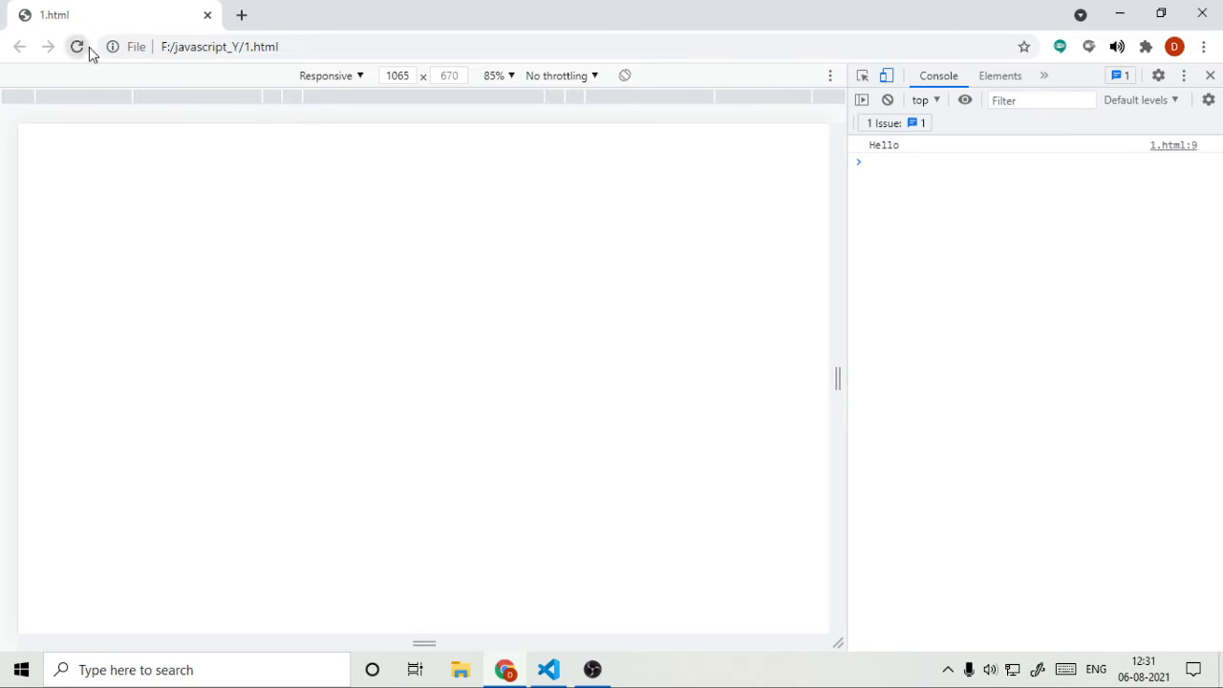
left_click(548, 669)
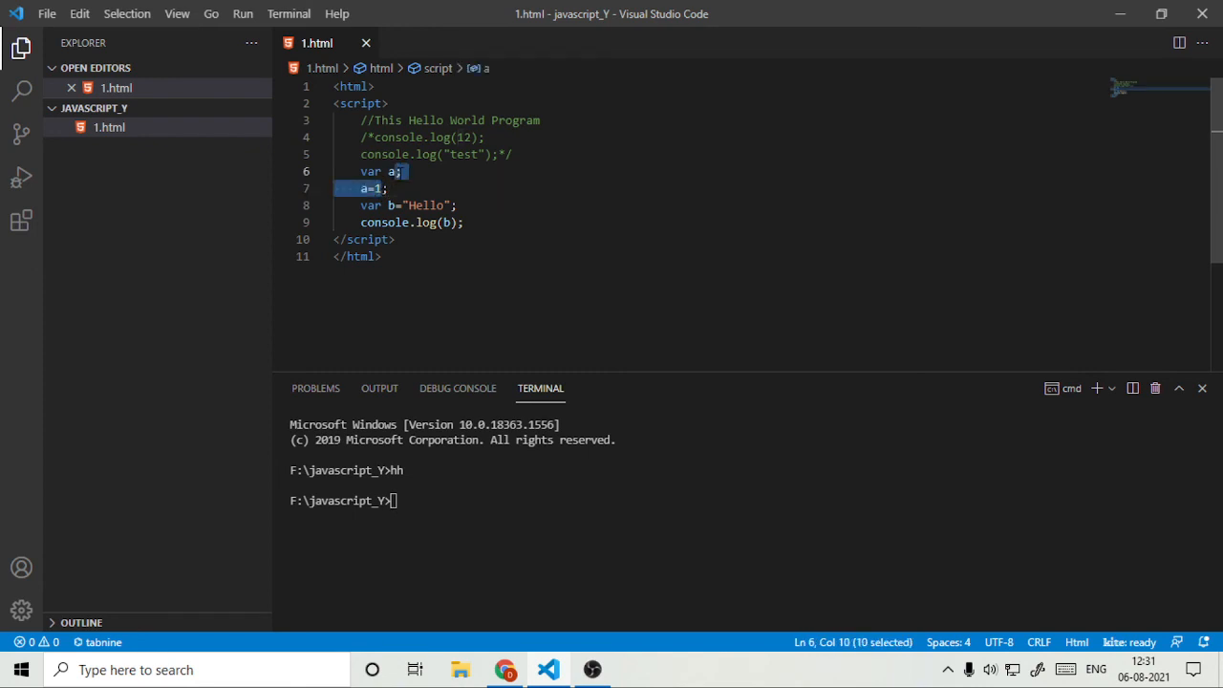
Remove the separate a=1 line and declare a as var a=1; on line 6.
key("Delete")
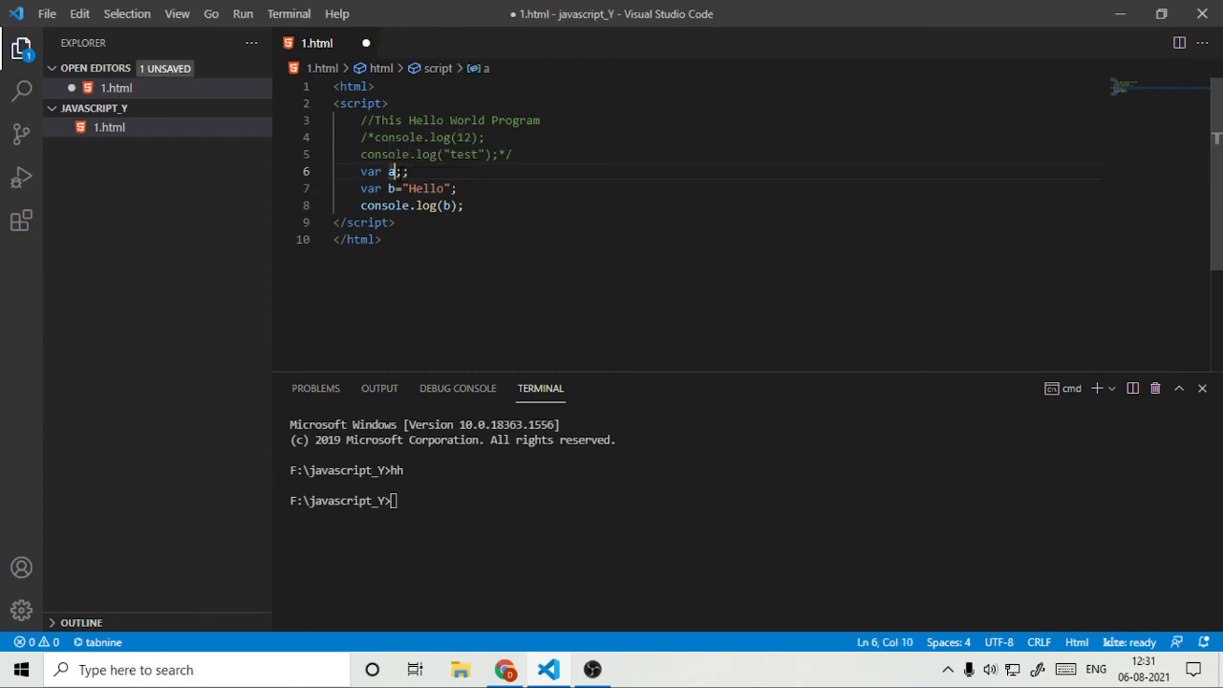
type("=")
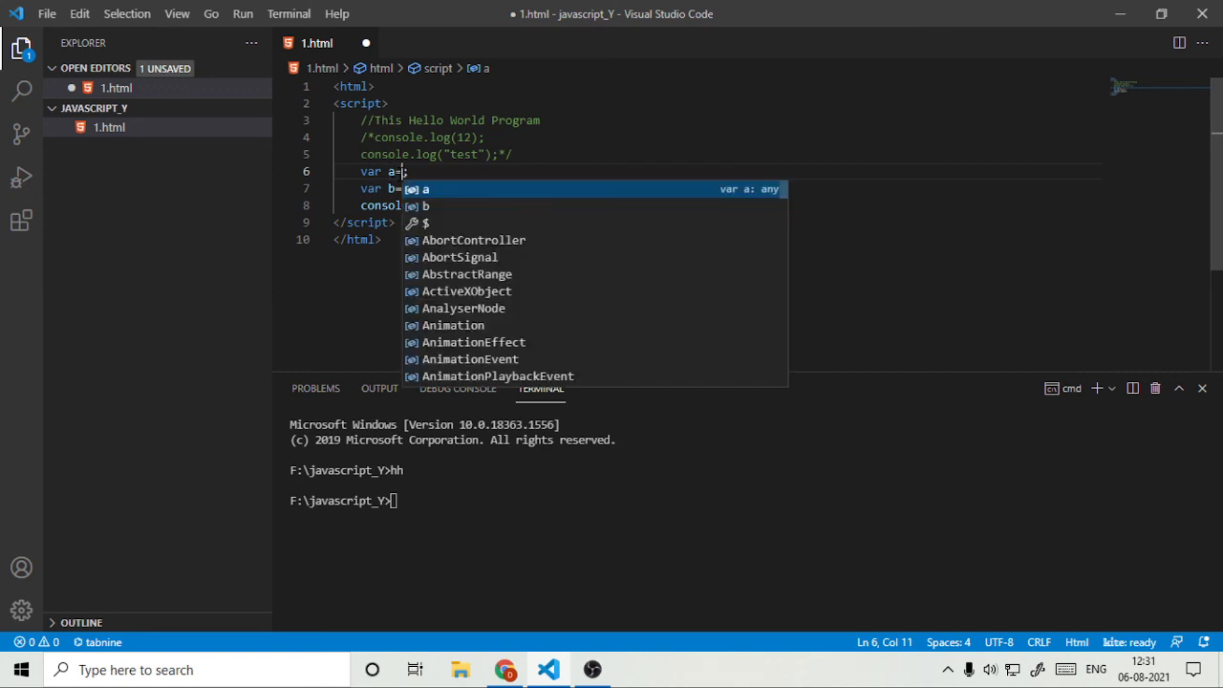
type("1")
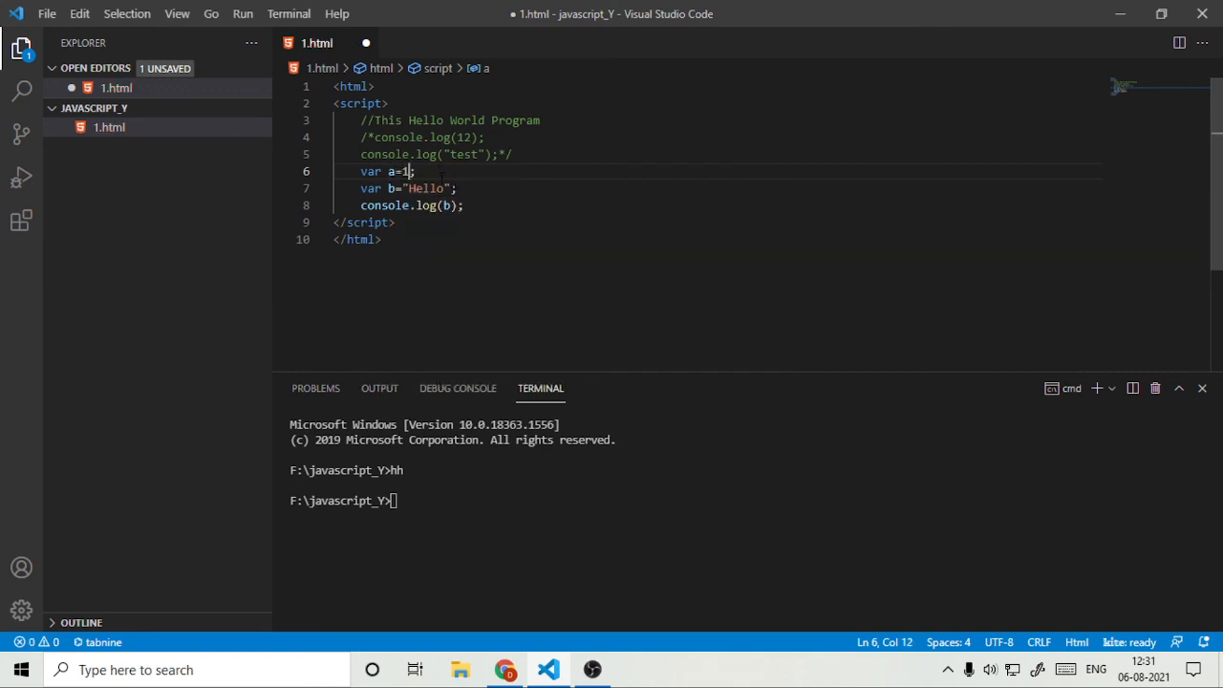
key("BackSpace")
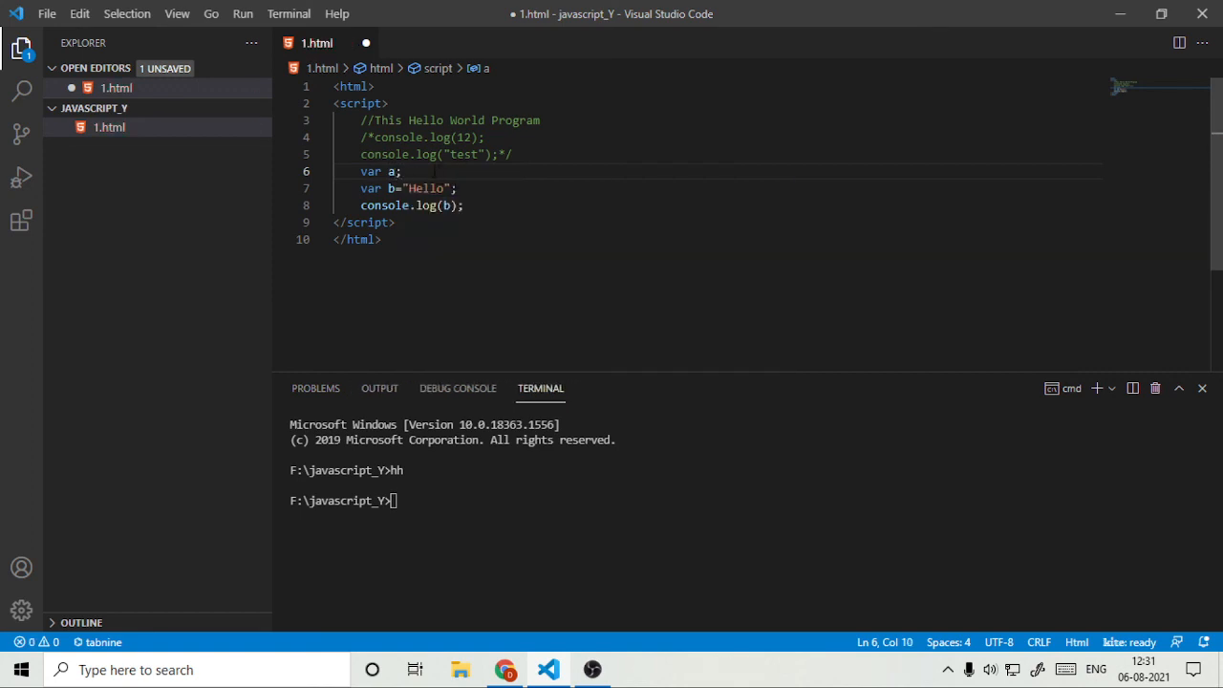
type("=1")
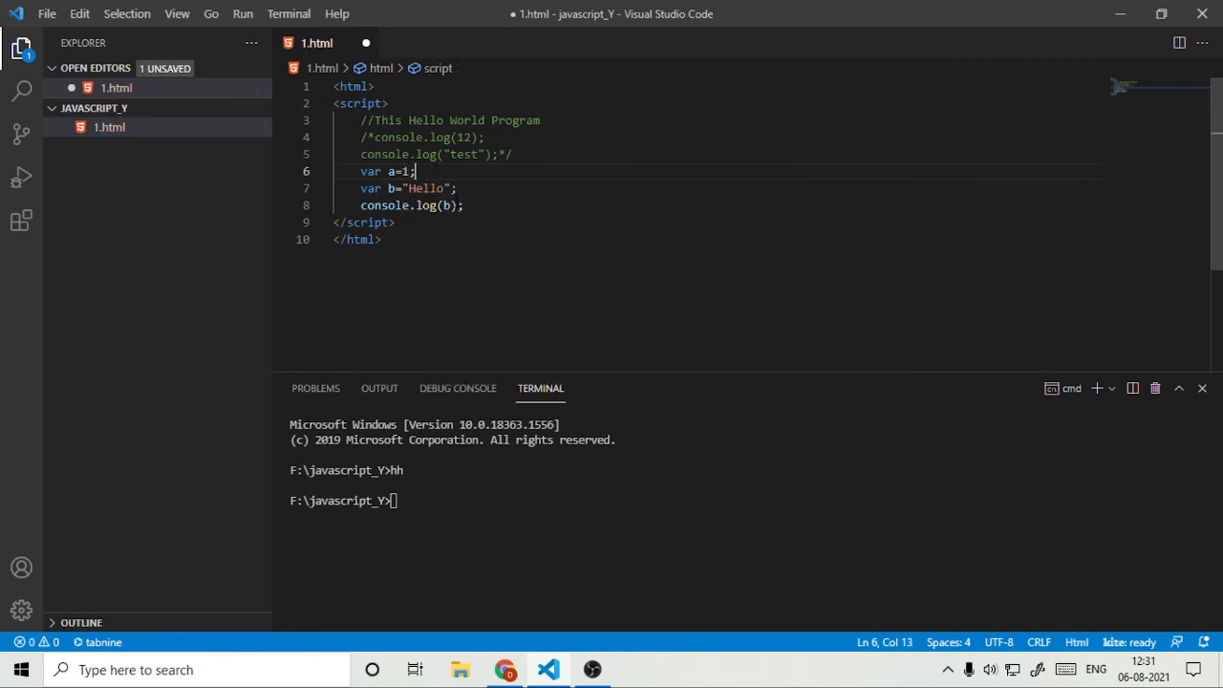
Change the log call to console.log(b,a) and reload Chrome to see Hello 1.
left_click(445, 205)
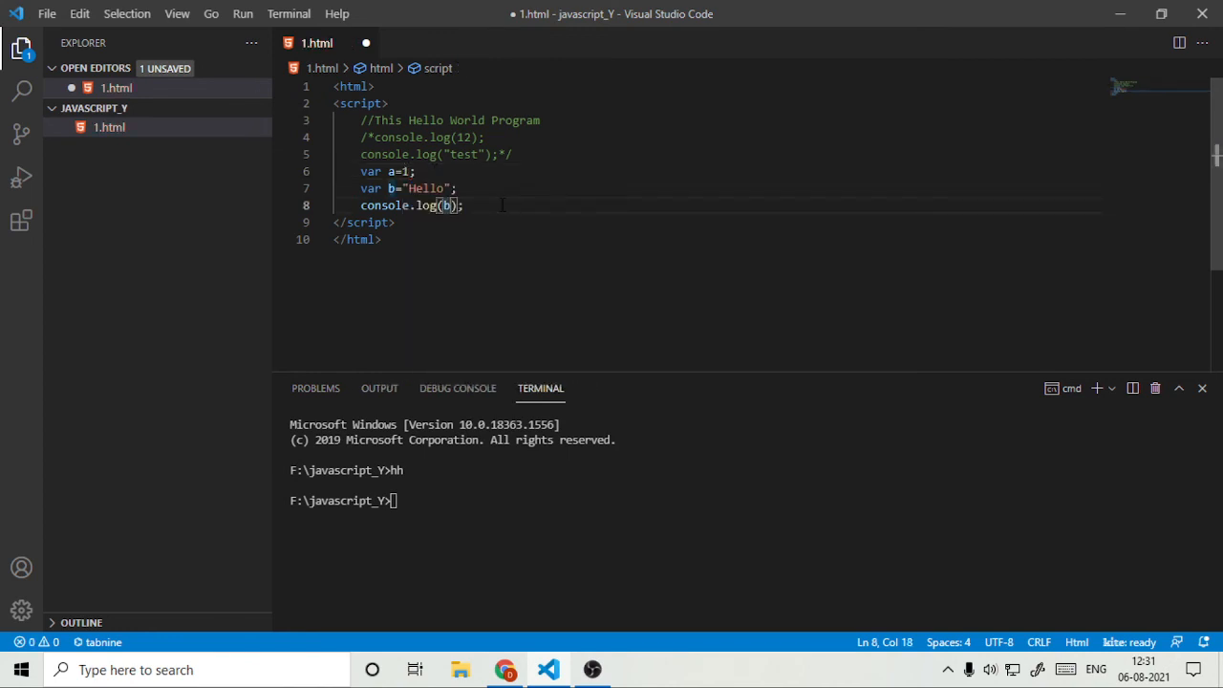
type(",a")
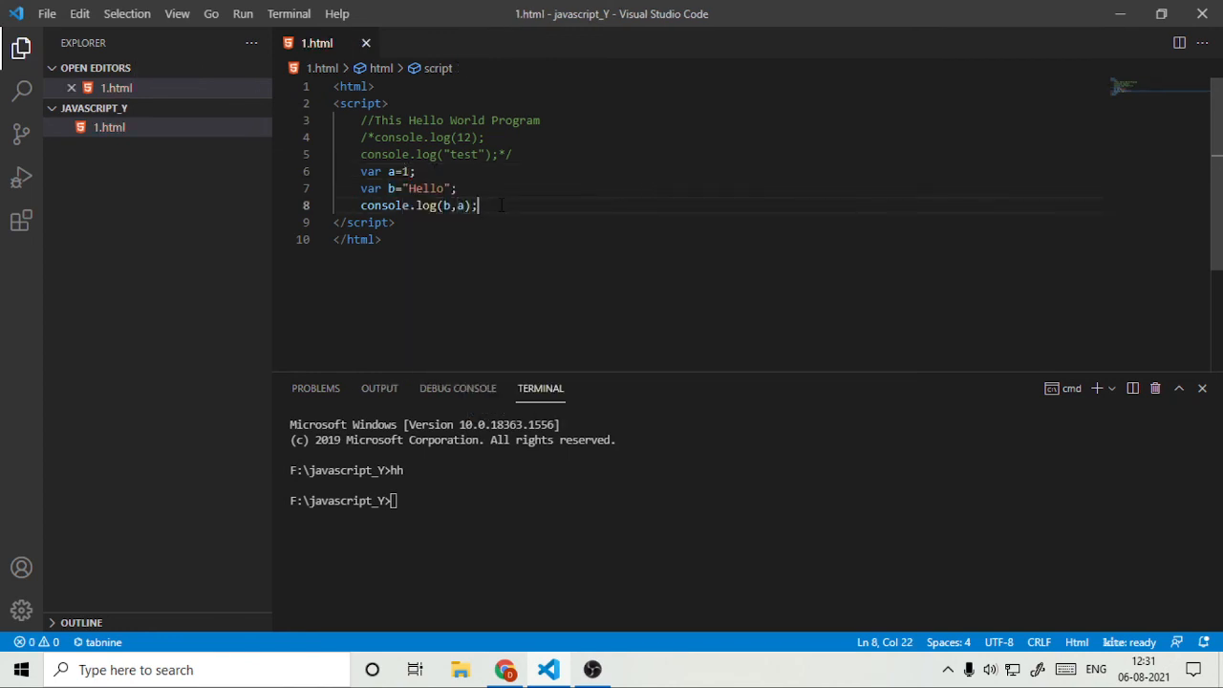
left_click(504, 669)
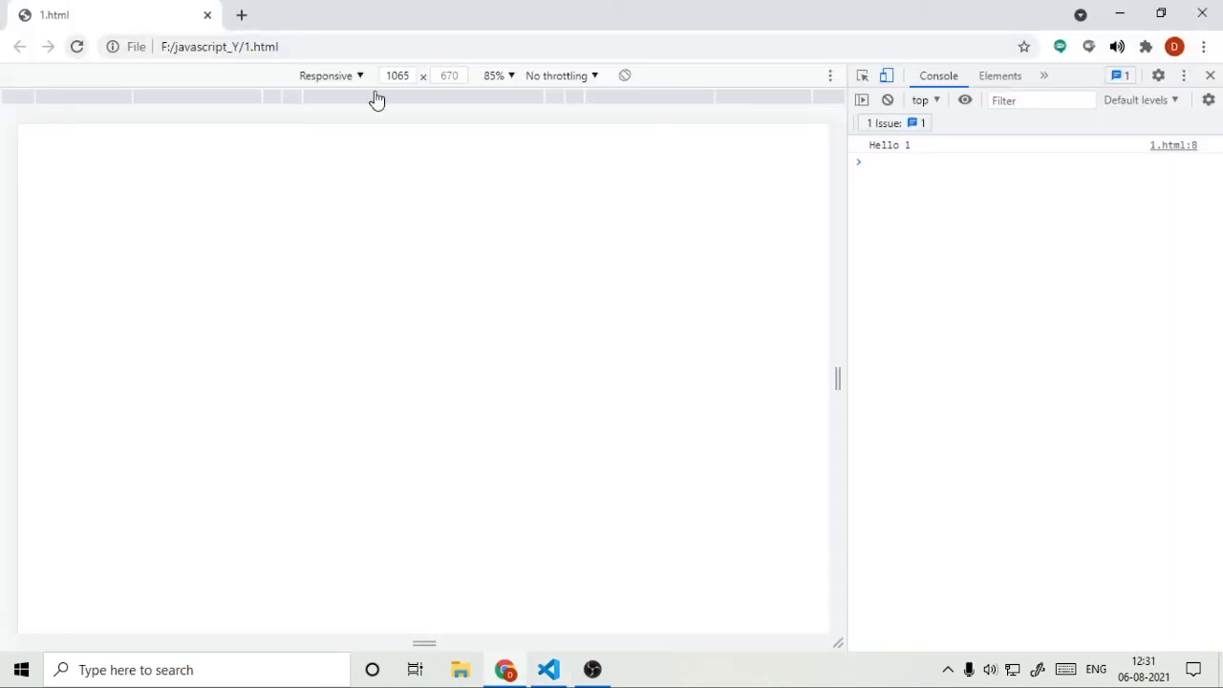